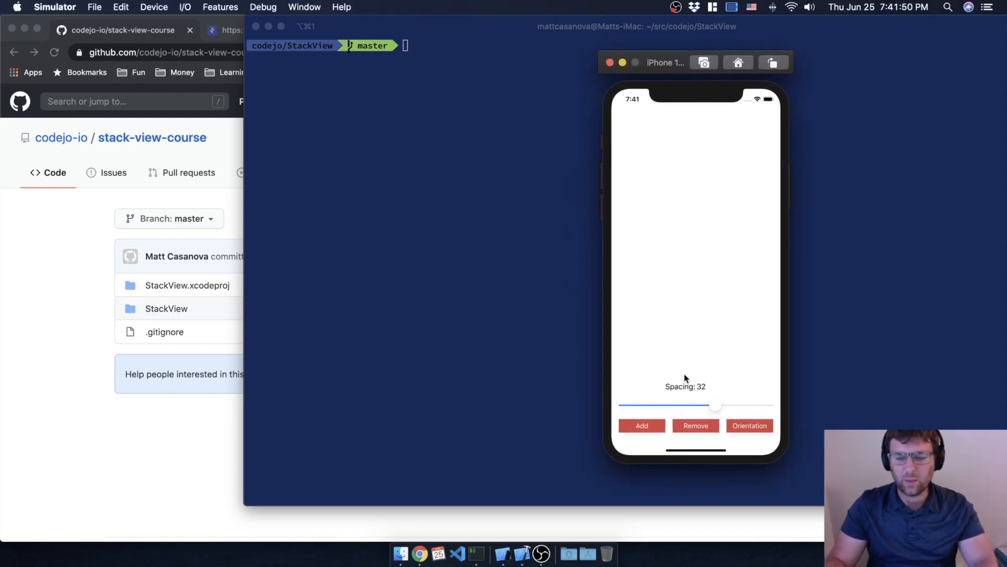
Lower the stack spacing in the Simulator app to about 11.
{"action": "left_click_drag", "start_coordinate": [716, 405], "coordinate": [687, 405]}
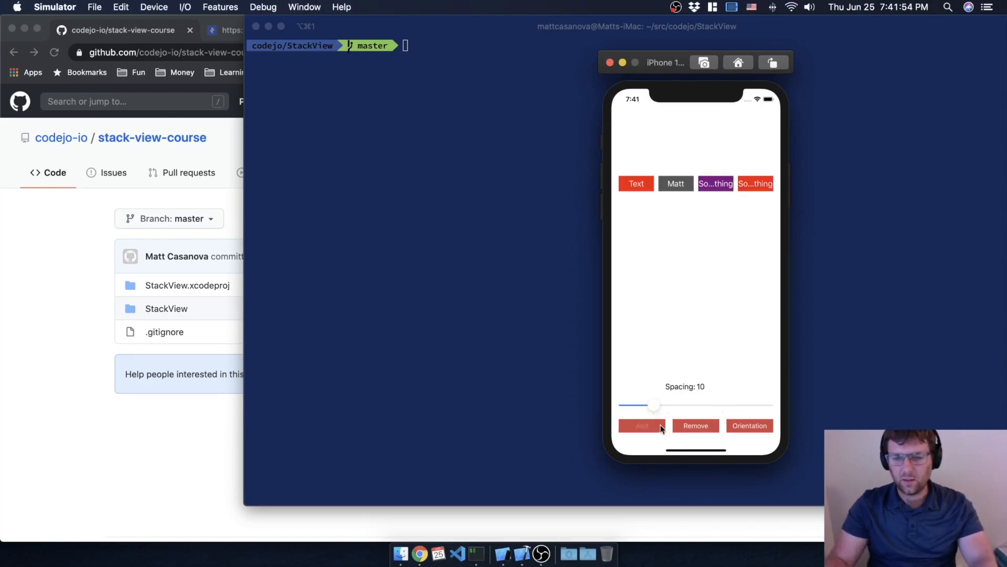
{"action": "left_click_drag", "start_coordinate": [655, 404], "coordinate": [683, 405]}
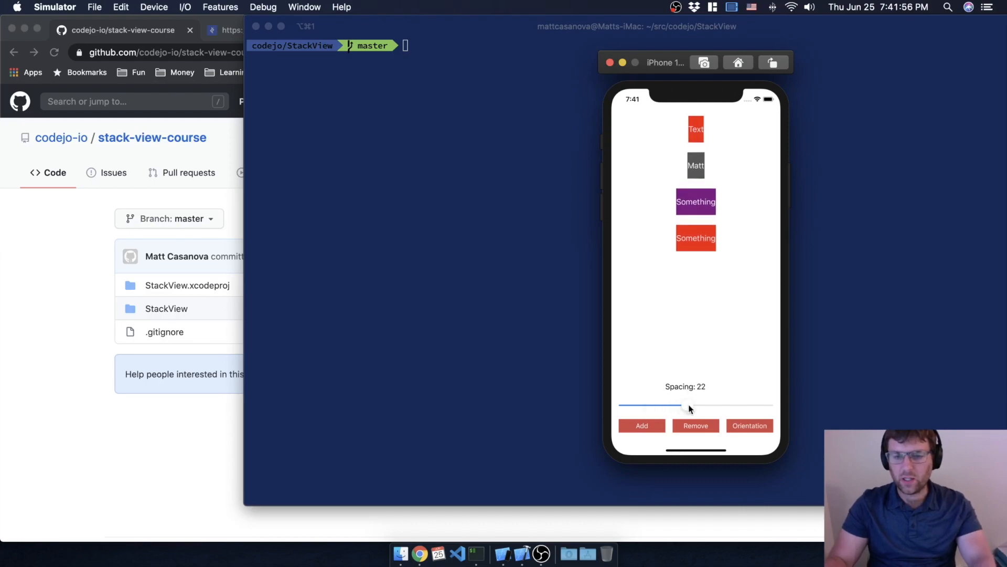
{"action": "left_click_drag", "start_coordinate": [689, 405], "coordinate": [656, 406]}
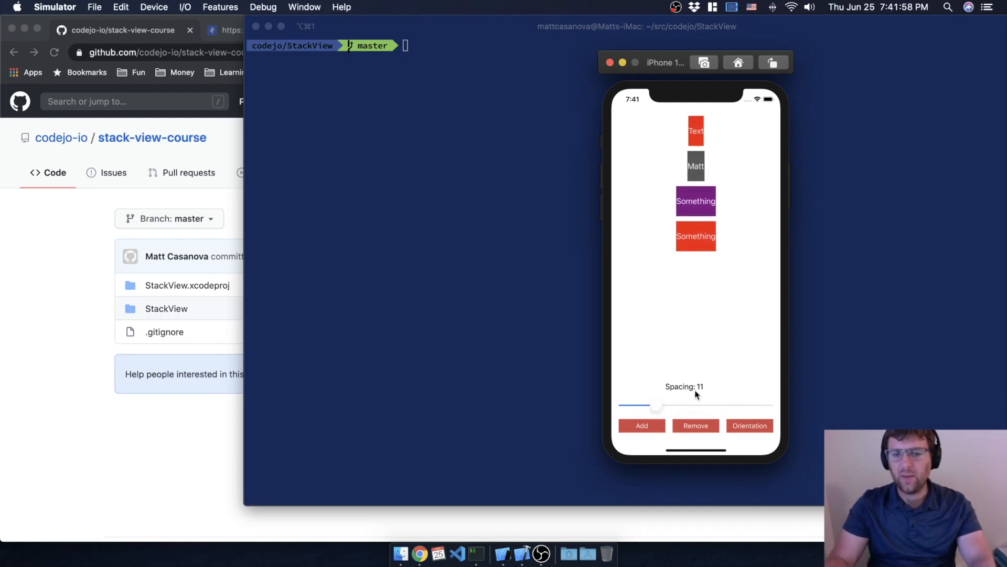
{"action": "mouse_move", "coordinate": [765, 385]}
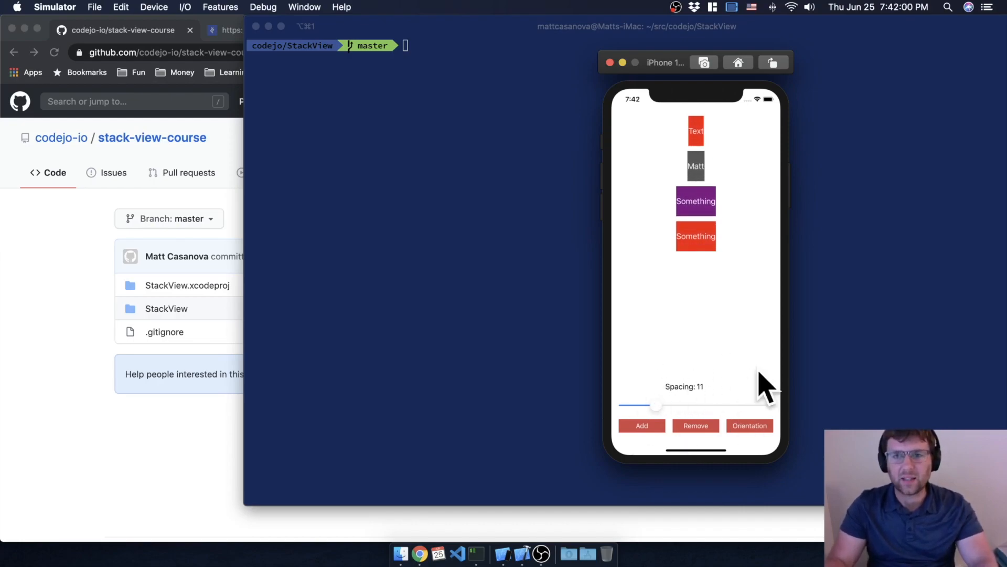
{"action": "mouse_move", "coordinate": [647, 356]}
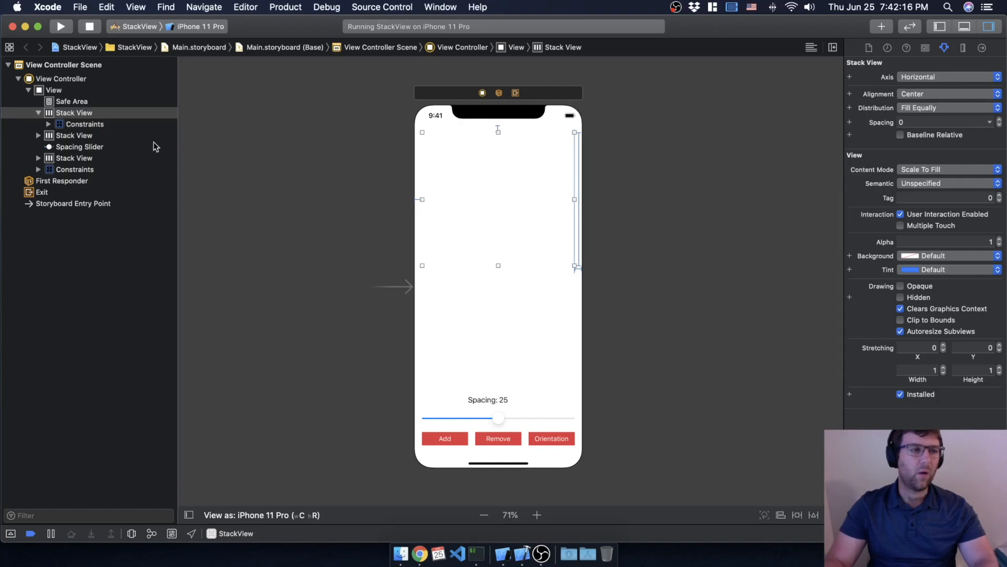
Select all three Stack Views and the Spacing Slider in the Document Outline.
{"action": "left_click", "coordinate": [74, 112]}
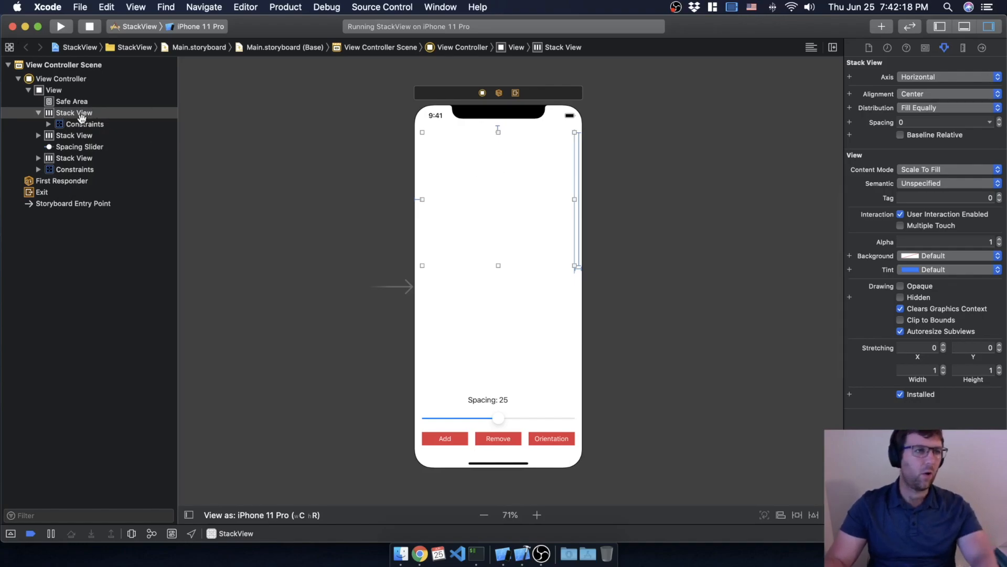
{"action": "left_click", "coordinate": [73, 112]}
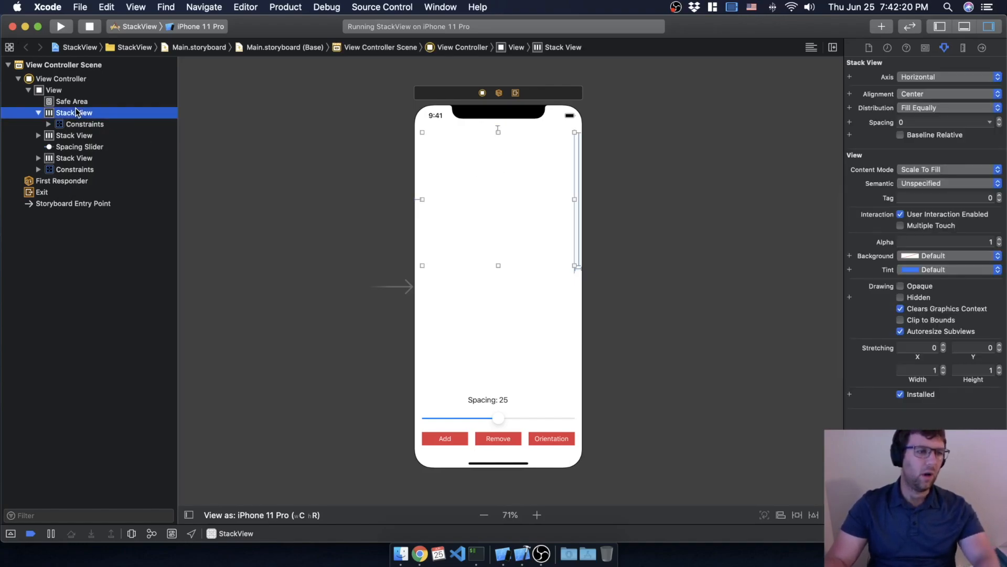
{"action": "mouse_move", "coordinate": [66, 132]}
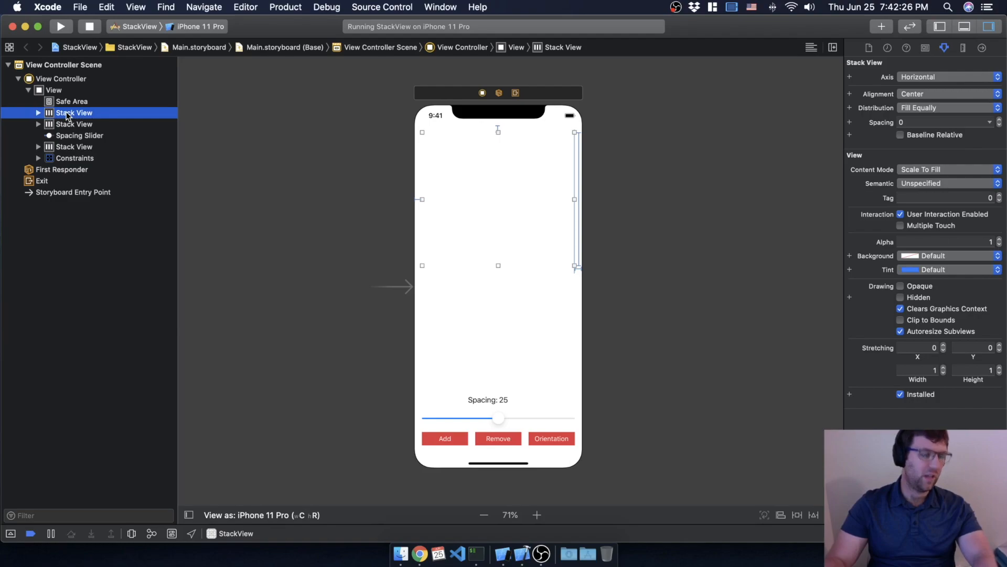
{"action": "left_click", "coordinate": [74, 124]}
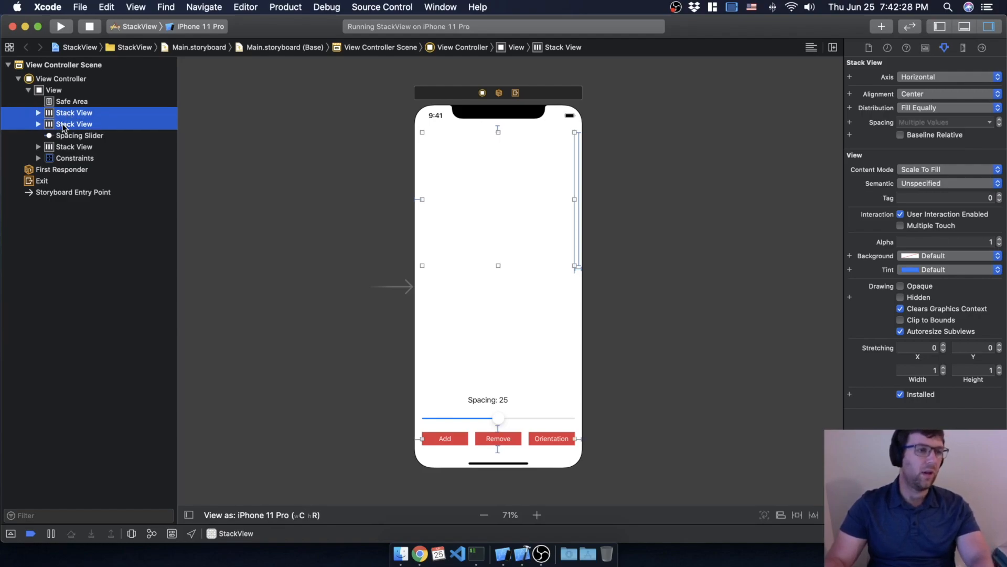
{"action": "left_click", "coordinate": [79, 135]}
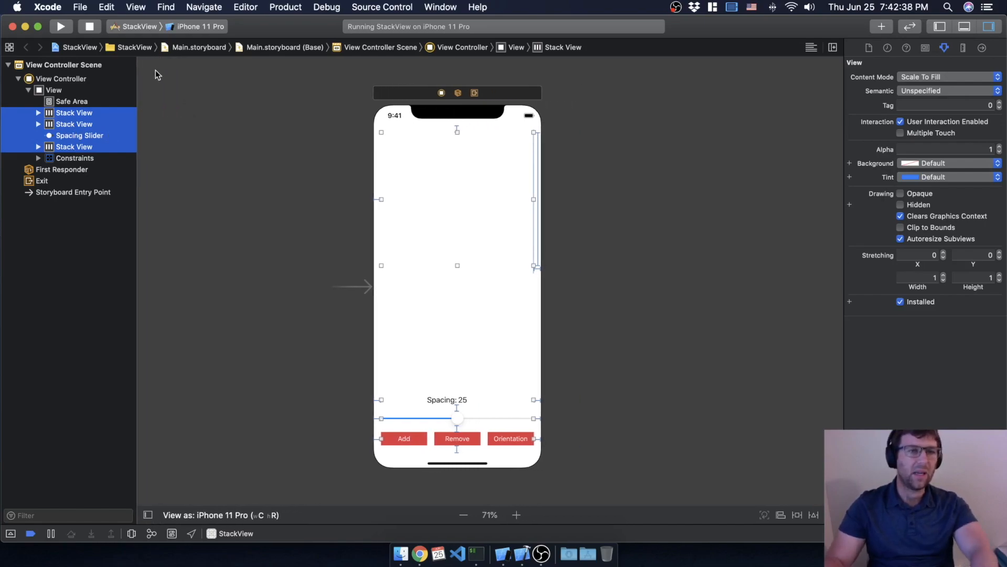
{"action": "mouse_move", "coordinate": [550, 411]}
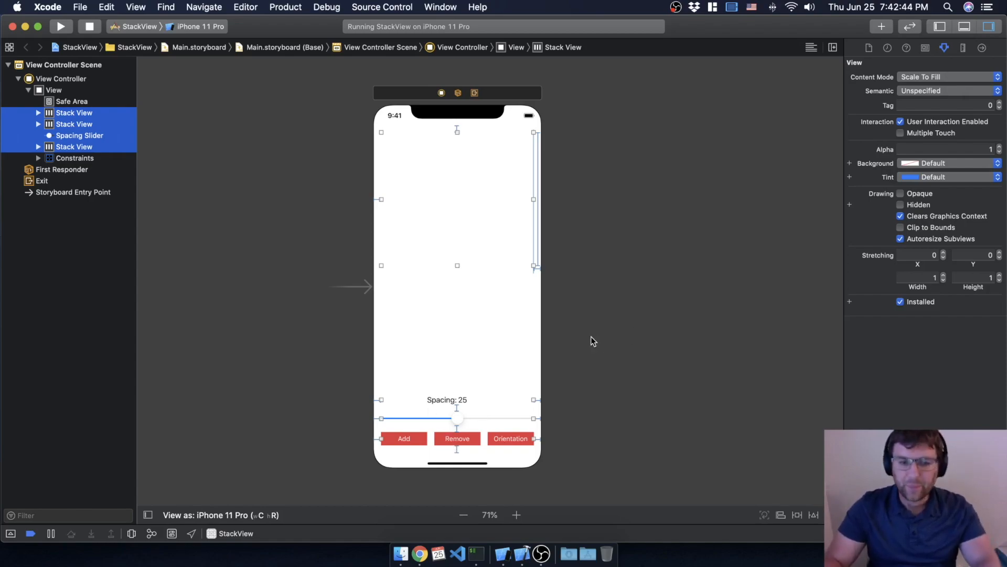
{"action": "mouse_move", "coordinate": [514, 340]}
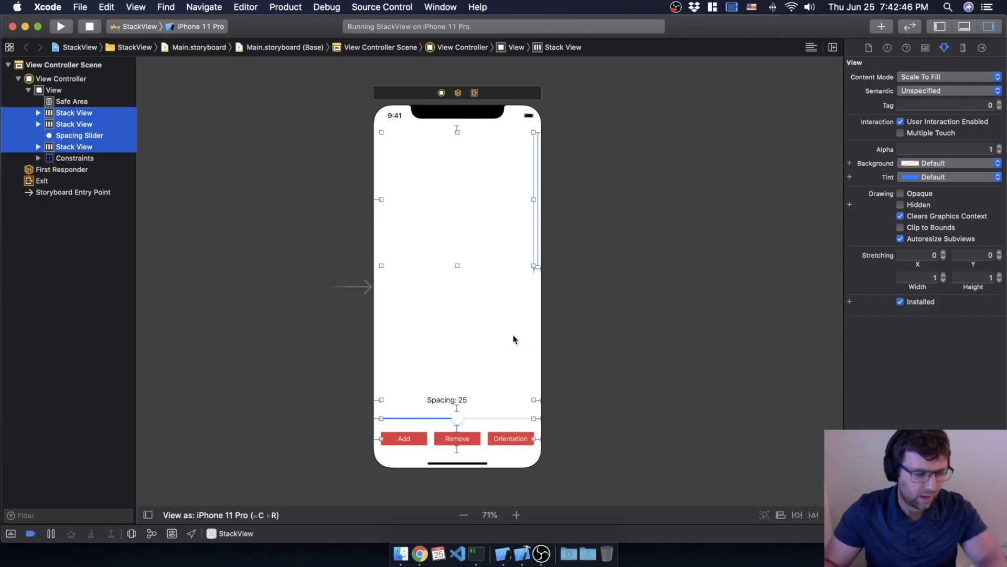
{"action": "mouse_move", "coordinate": [538, 406]}
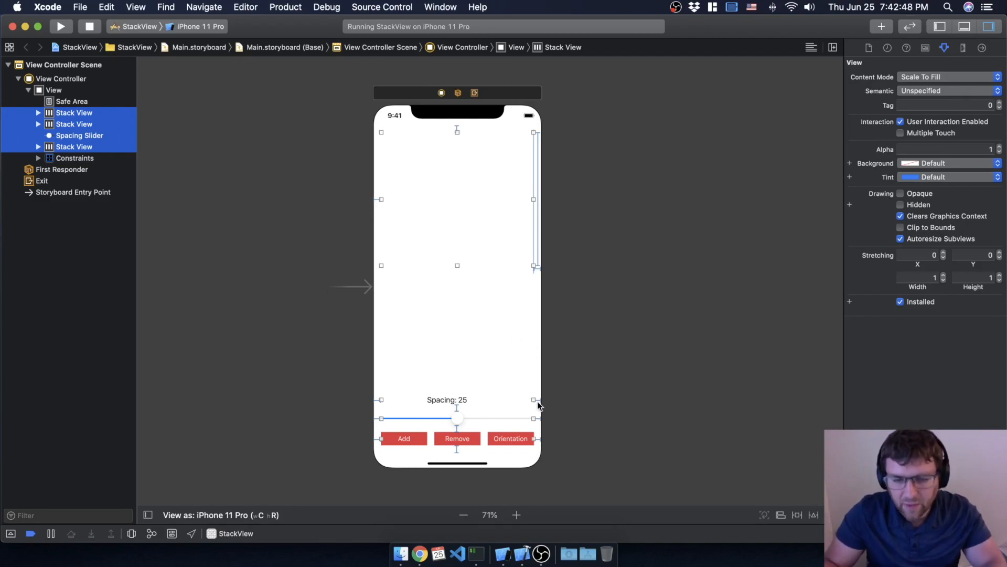
{"action": "mouse_move", "coordinate": [370, 170]}
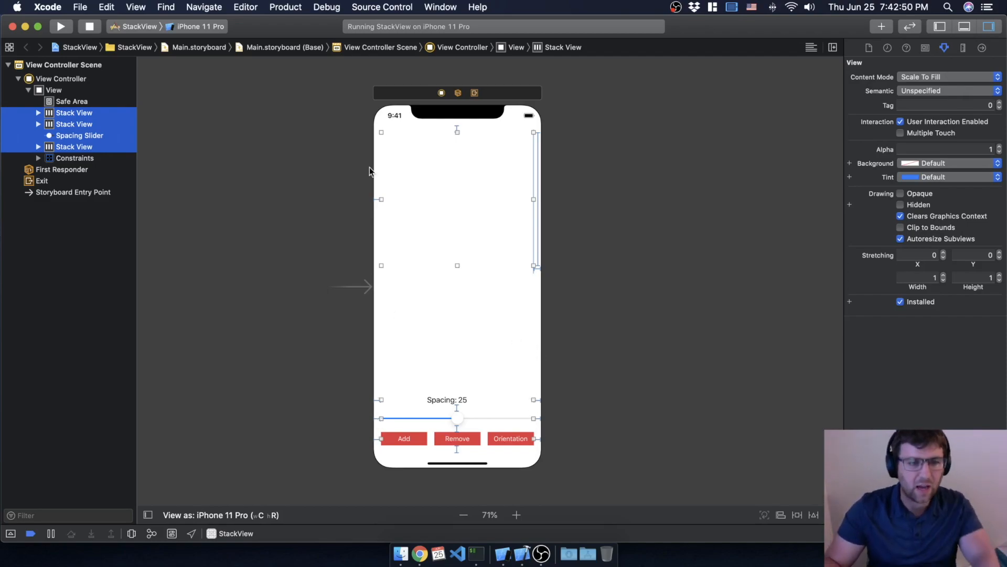
{"action": "mouse_move", "coordinate": [186, 122]}
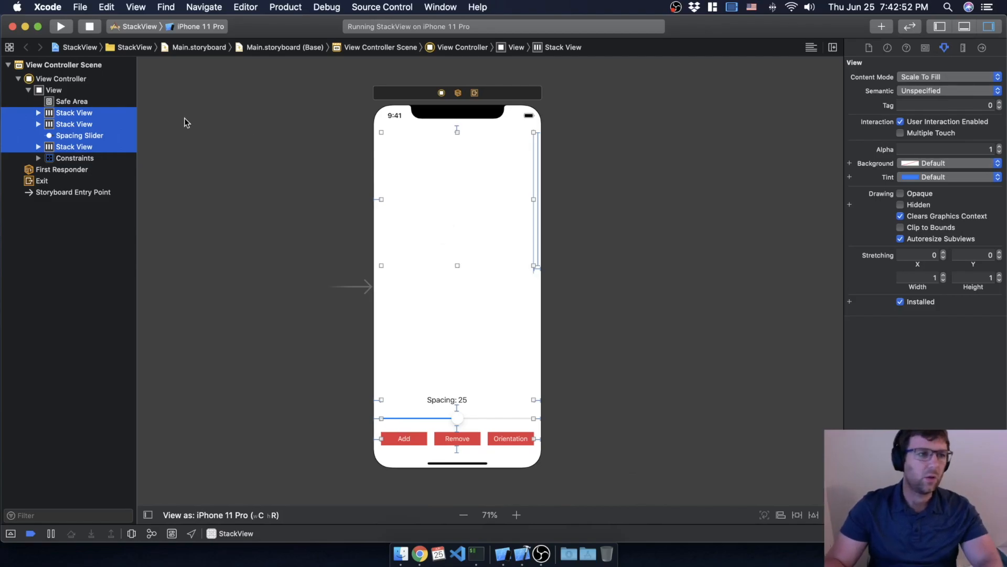
{"action": "left_click", "coordinate": [246, 7]}
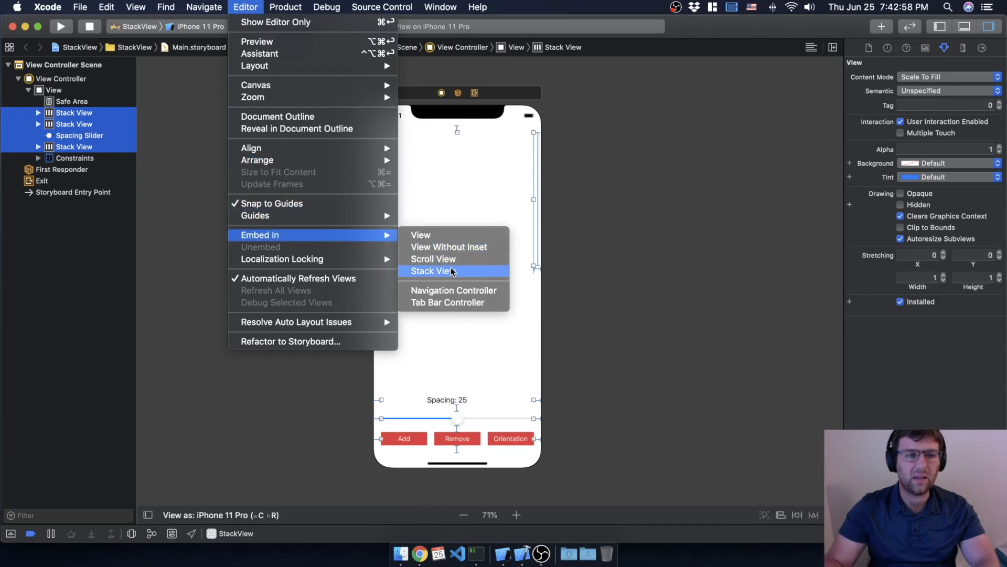
Embed the selection in a new Stack View and expand it in the outline.
{"action": "left_click", "coordinate": [436, 271]}
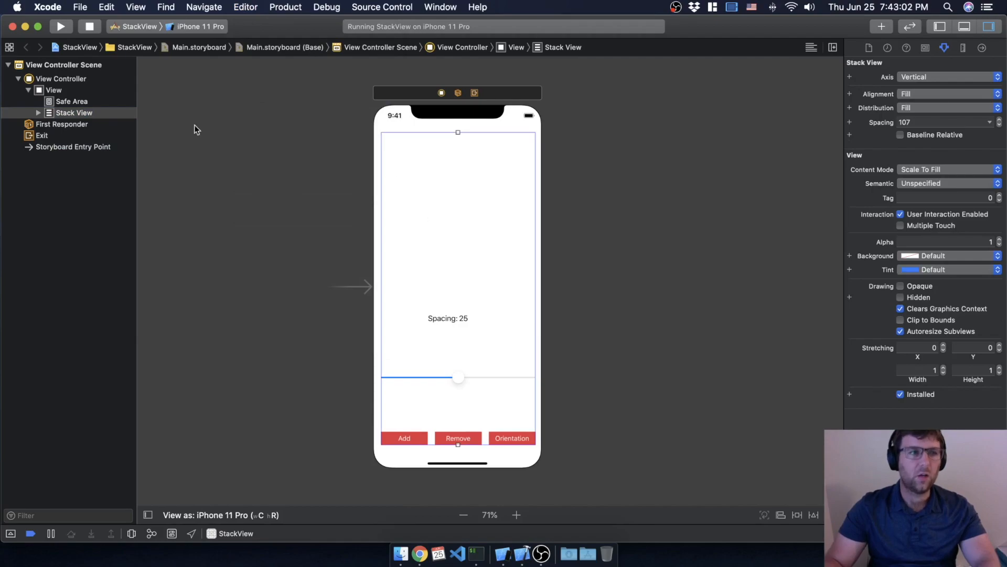
{"action": "left_click", "coordinate": [38, 113]}
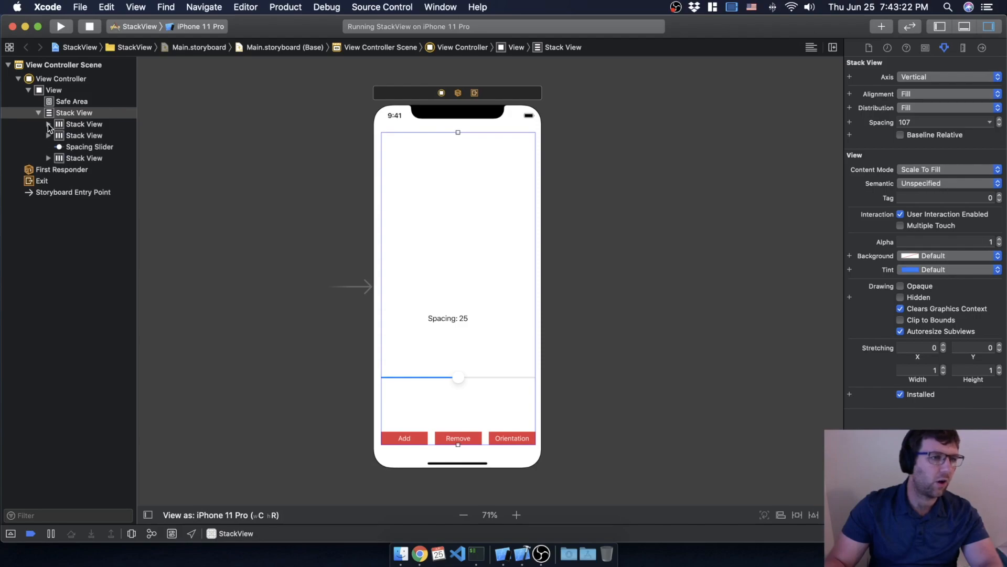
{"action": "left_click", "coordinate": [84, 123]}
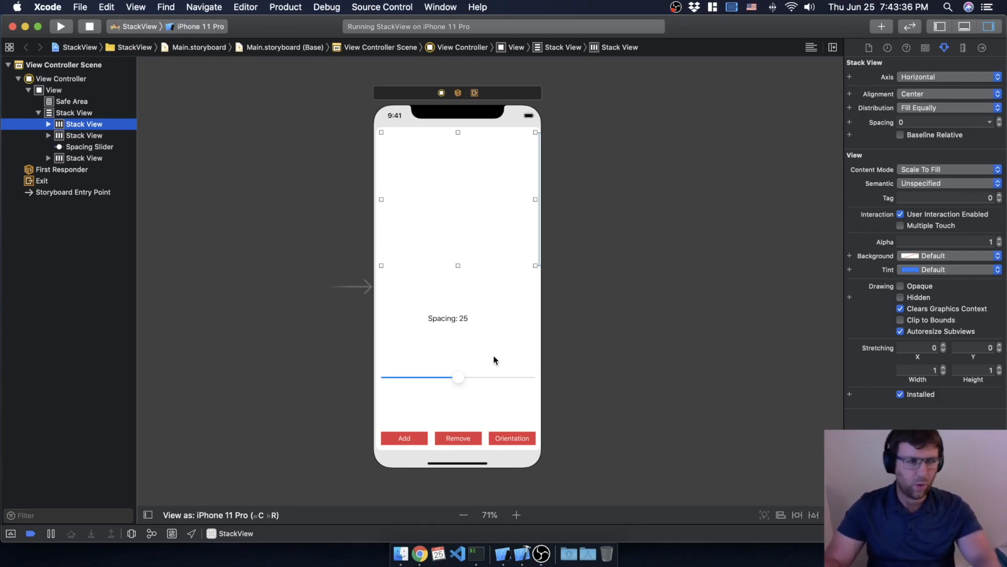
{"action": "left_click", "coordinate": [74, 112]}
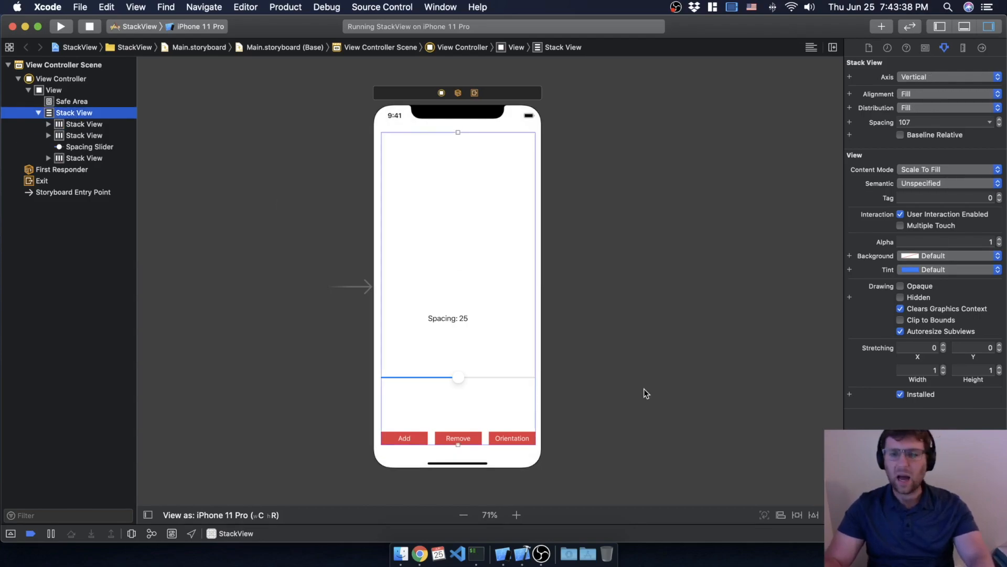
{"action": "mouse_move", "coordinate": [648, 395]}
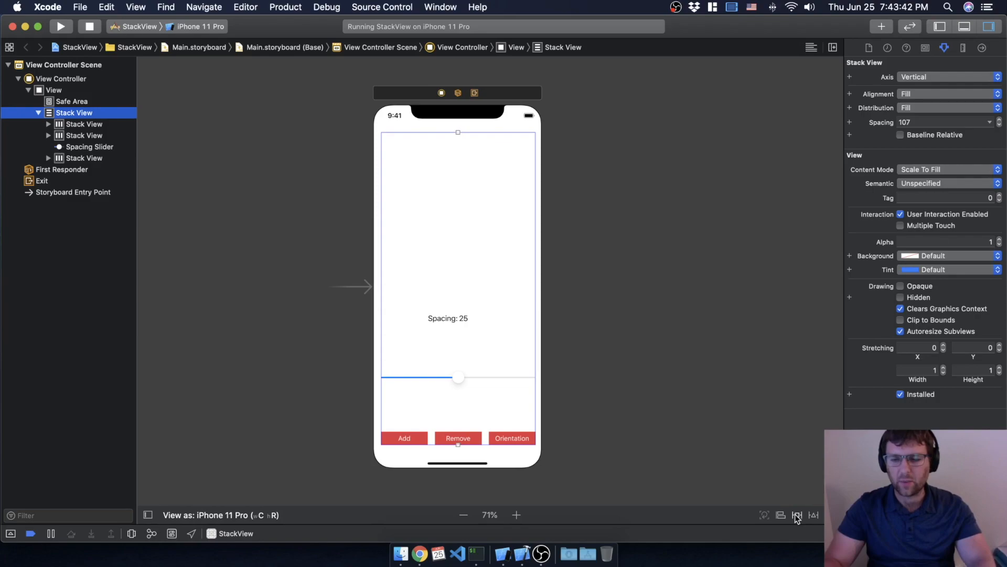
Add top, leading, trailing and bottom constraints of about 16 points to the outer stack view.
{"action": "left_click", "coordinate": [797, 515]}
{"action": "type", "text": "16"}
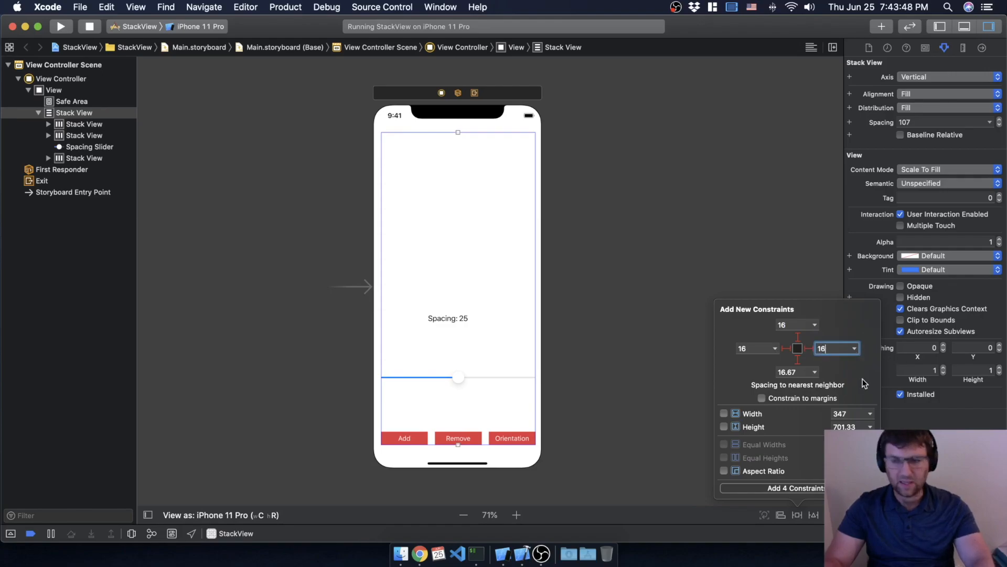
{"action": "left_click", "coordinate": [796, 371]}
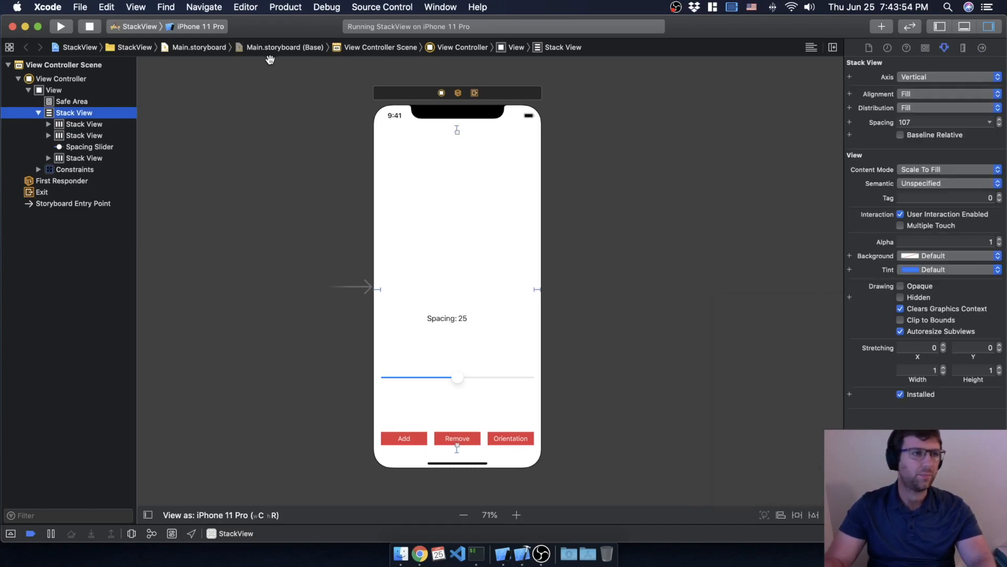
{"action": "mouse_move", "coordinate": [221, 141]}
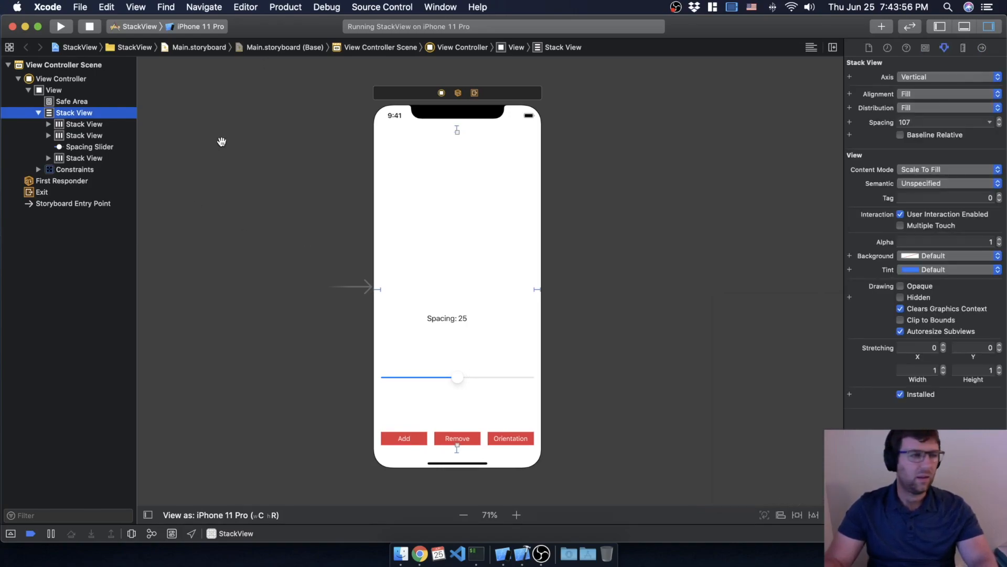
{"action": "mouse_move", "coordinate": [441, 181]}
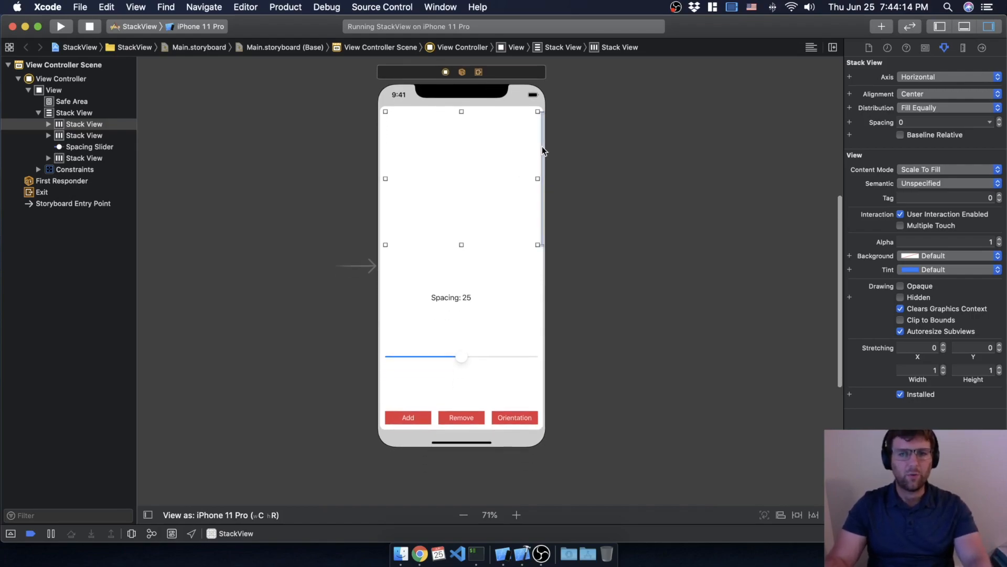
Delete the top inner stack view's 300-point height constraint and rerun the app.
{"action": "left_click", "coordinate": [100, 146]}
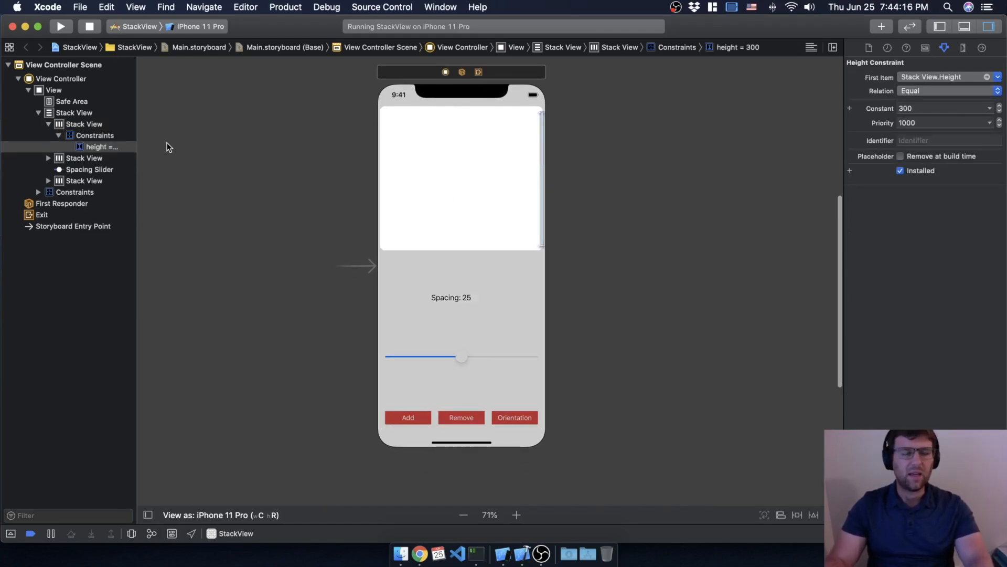
{"action": "mouse_move", "coordinate": [298, 199]}
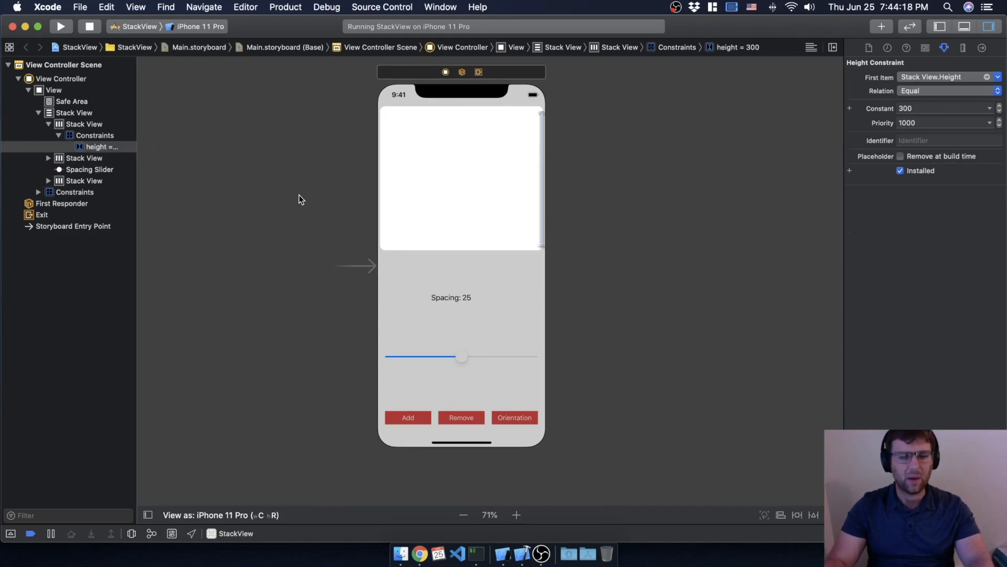
{"action": "mouse_move", "coordinate": [545, 169]}
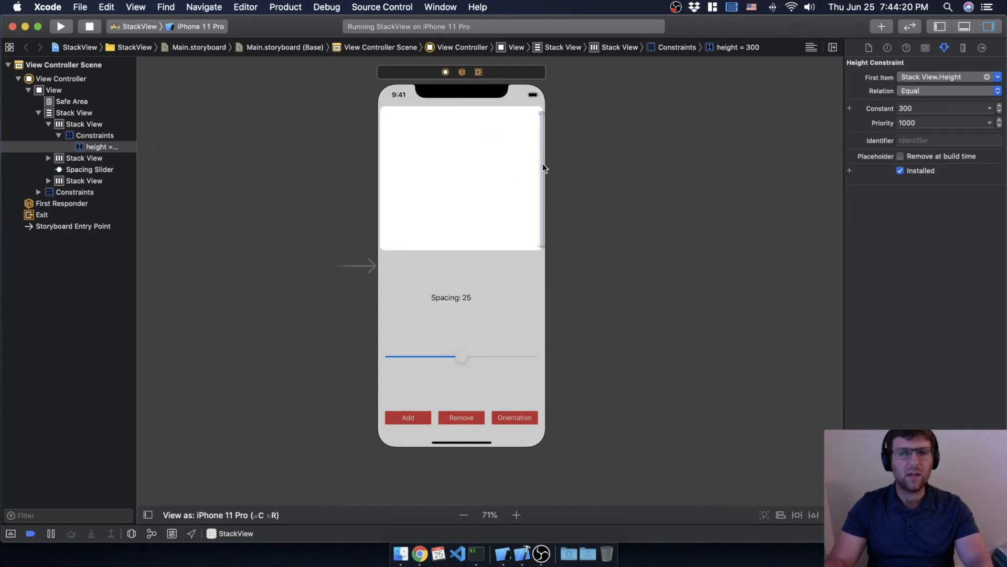
{"action": "mouse_move", "coordinate": [43, 140]}
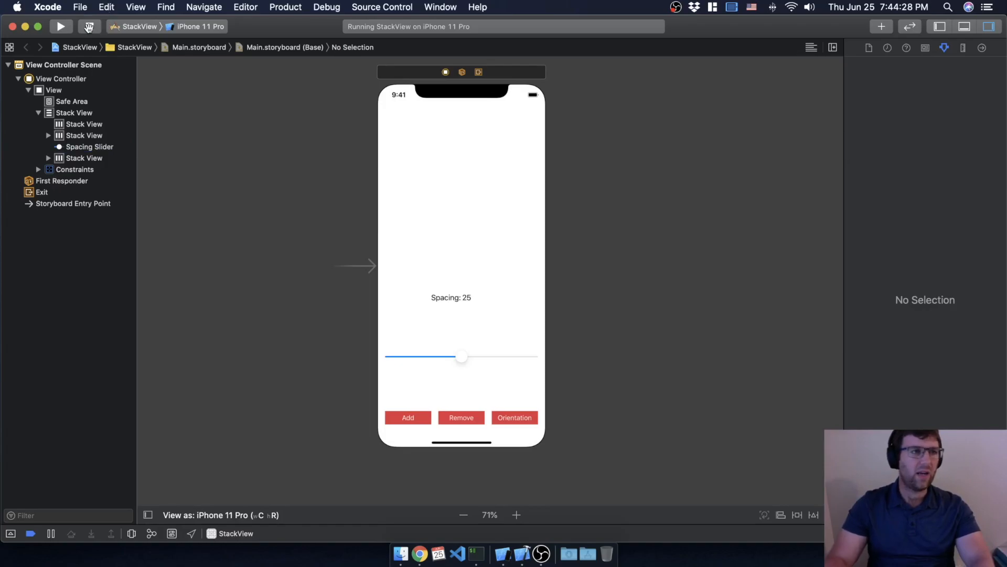
{"action": "left_click", "coordinate": [60, 26]}
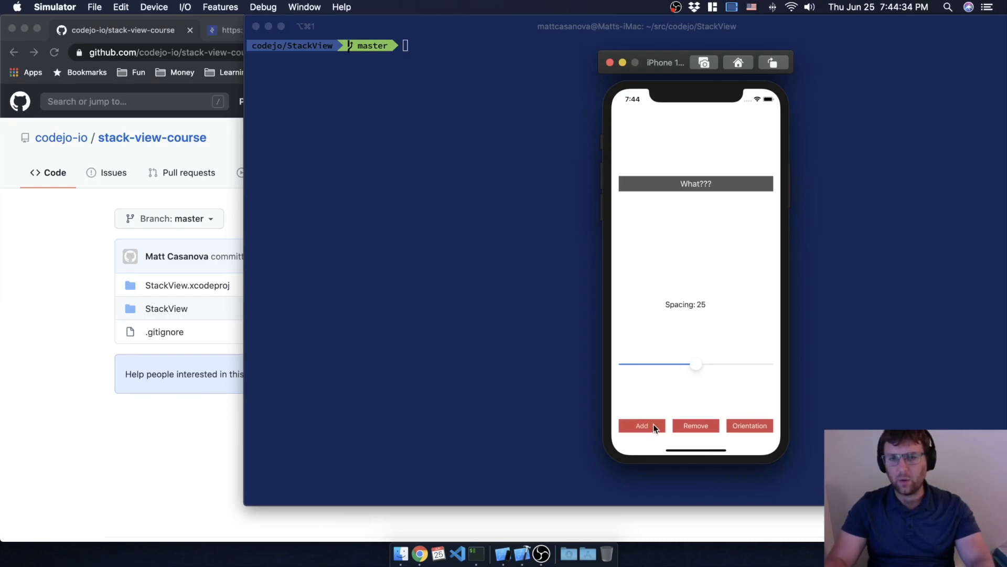
Add labels to the stack, then slide spacing to 0 and toward its maximum.
{"action": "left_click", "coordinate": [641, 425]}
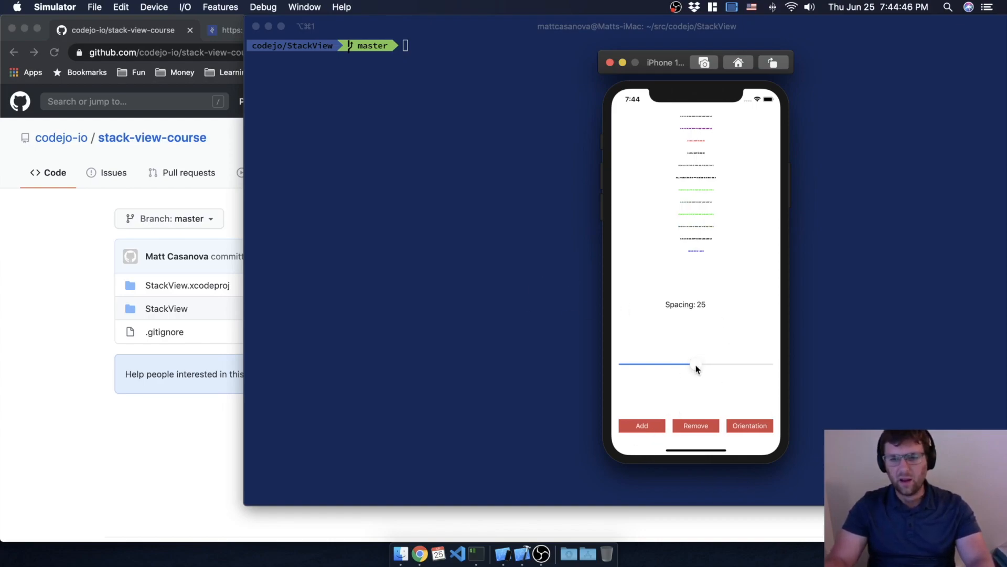
{"action": "left_click_drag", "start_coordinate": [698, 364], "coordinate": [621, 364]}
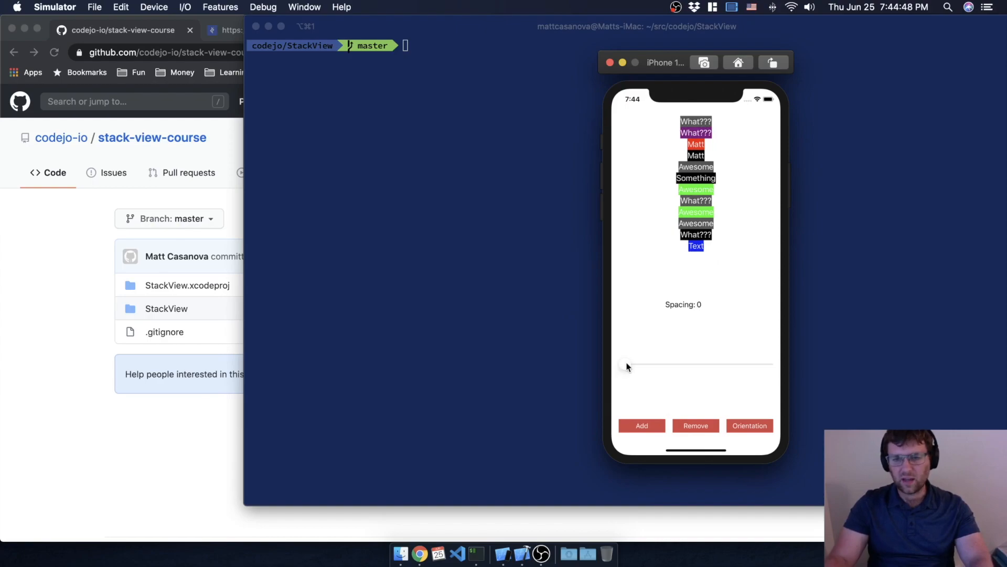
{"action": "left_click_drag", "start_coordinate": [625, 367], "coordinate": [689, 372]}
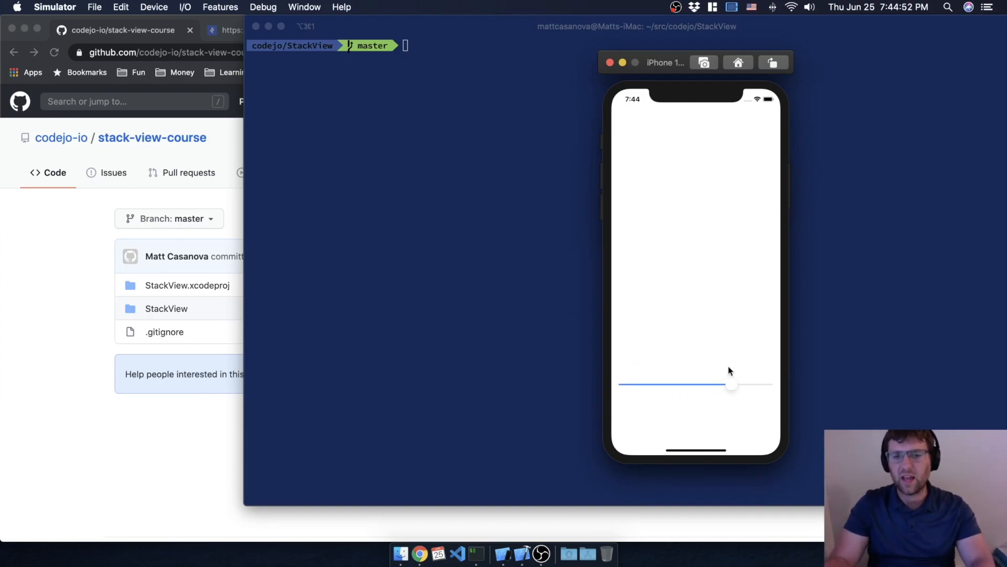
{"action": "left_click_drag", "start_coordinate": [730, 384], "coordinate": [647, 371]}
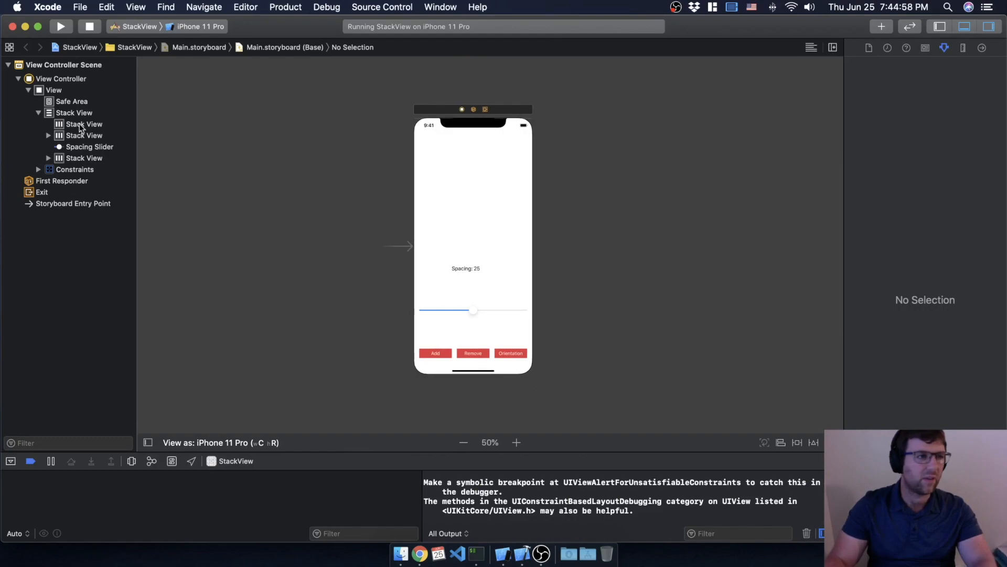
{"action": "mouse_move", "coordinate": [82, 184]}
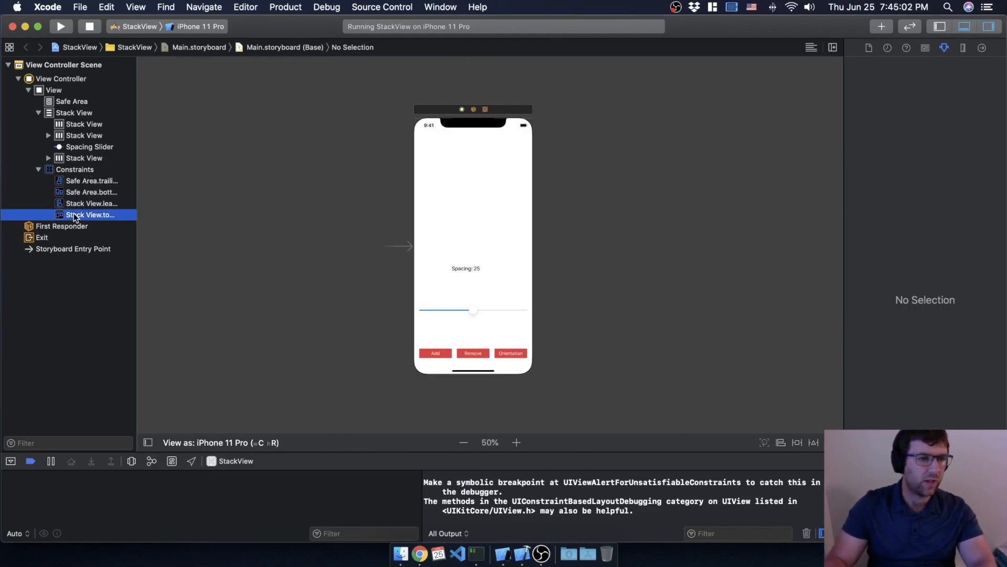
Change the outer stack view's bottom constraint relation to Greater Than or Equal.
{"action": "left_click", "coordinate": [90, 215]}
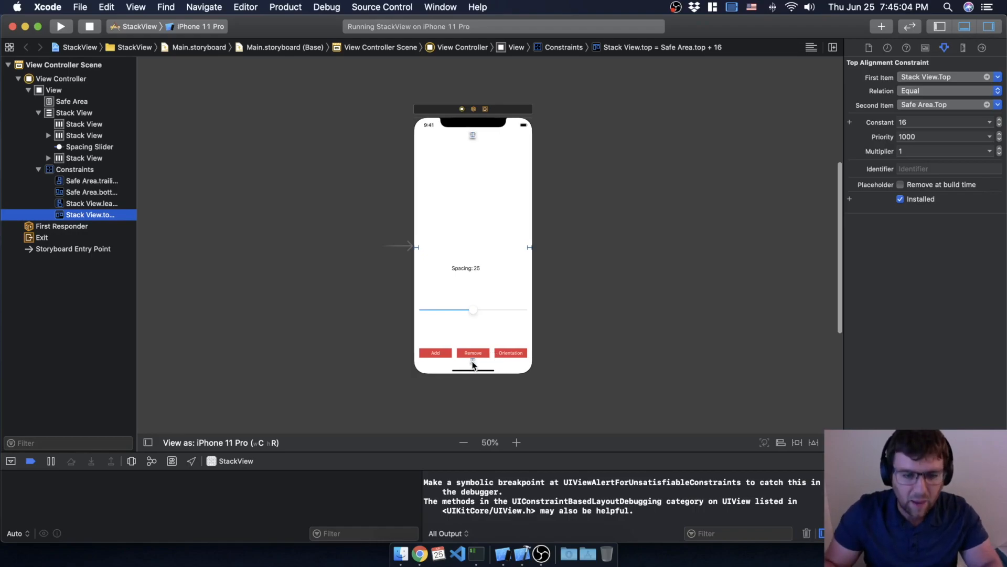
{"action": "left_click", "coordinate": [91, 192]}
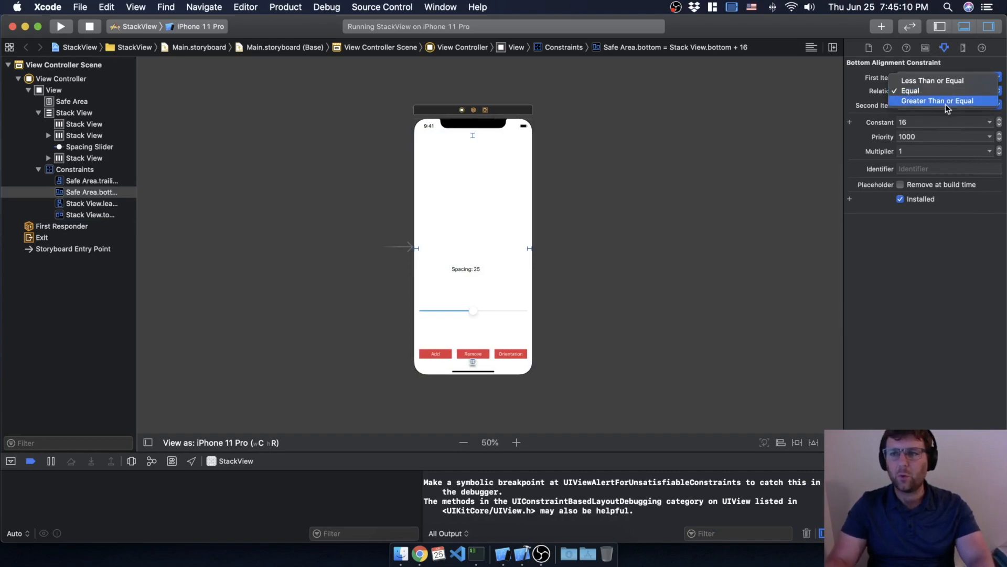
{"action": "left_click", "coordinate": [940, 100]}
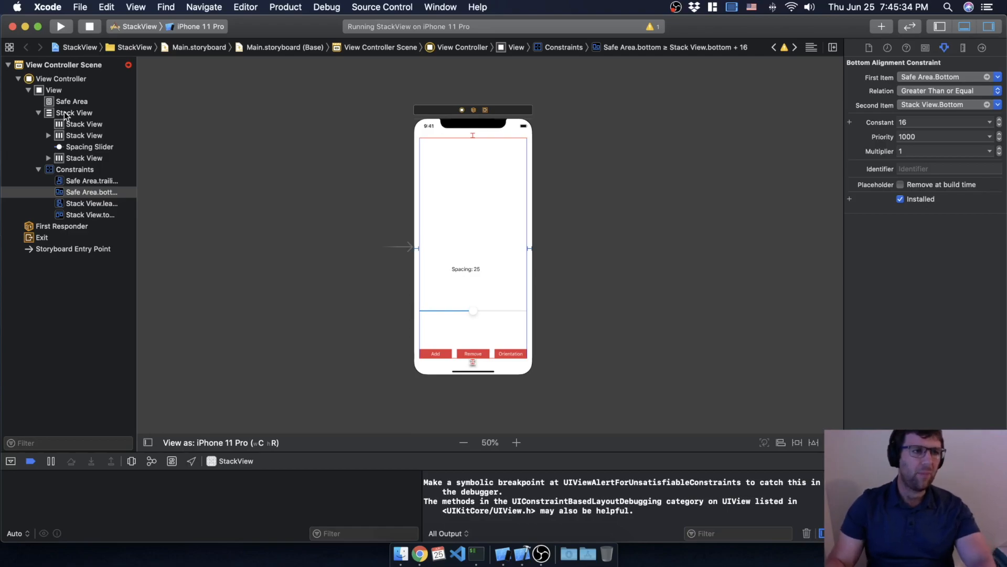
Set the outer stack view's Distribution to Equal Spacing and its Spacing to 16.
{"action": "left_click", "coordinate": [74, 112]}
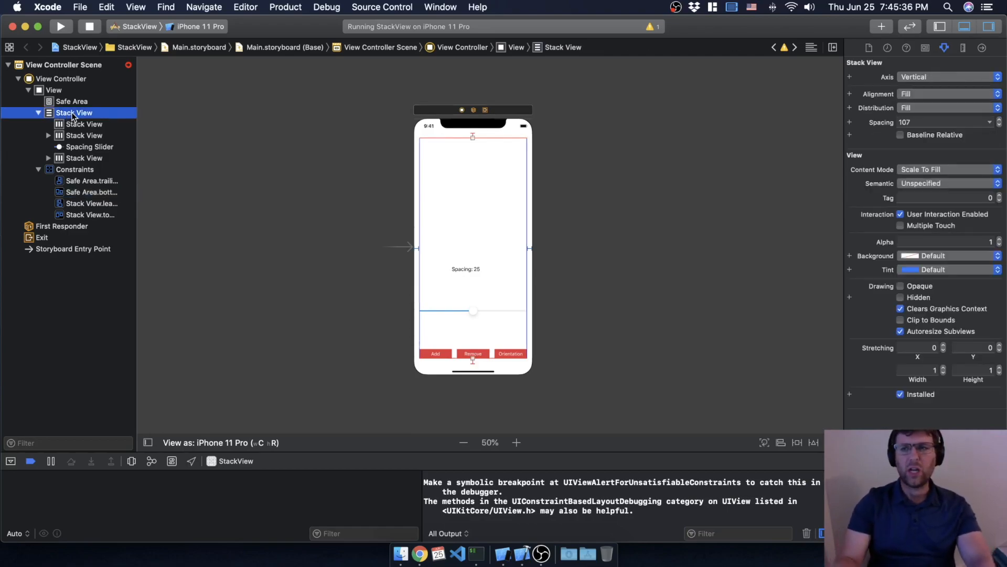
{"action": "mouse_move", "coordinate": [473, 141]}
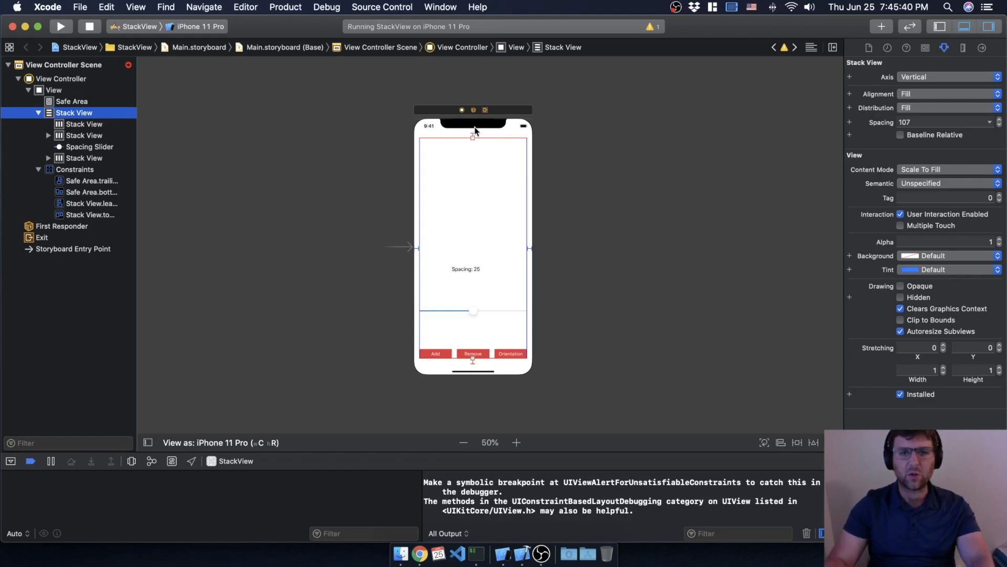
{"action": "mouse_move", "coordinate": [887, 114]}
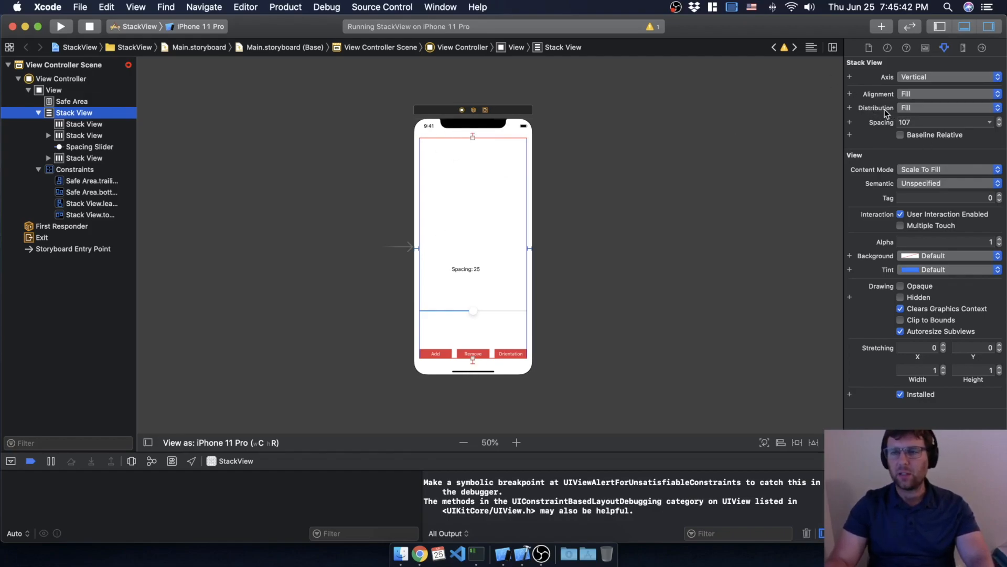
{"action": "left_click", "coordinate": [949, 107]}
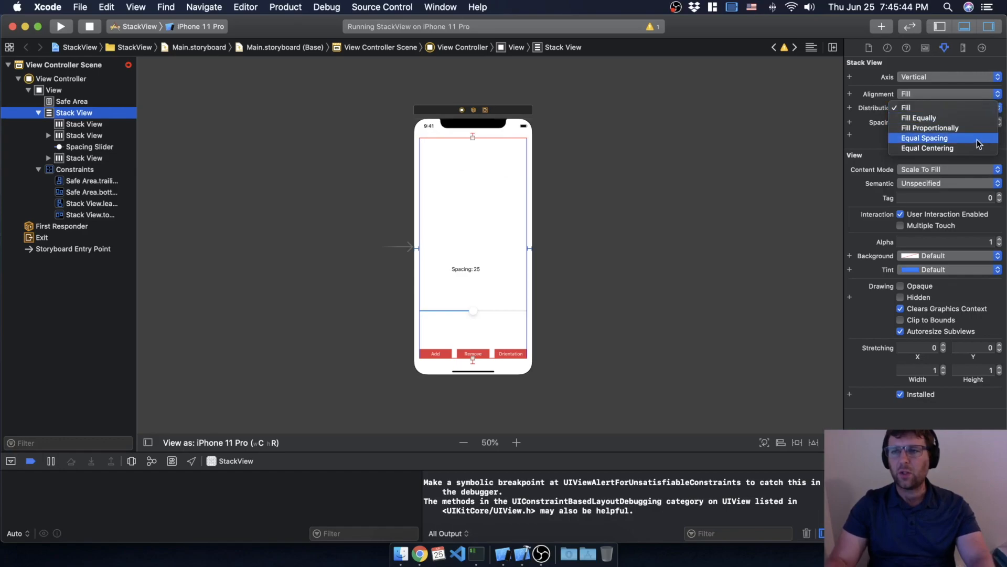
{"action": "left_click", "coordinate": [924, 138]}
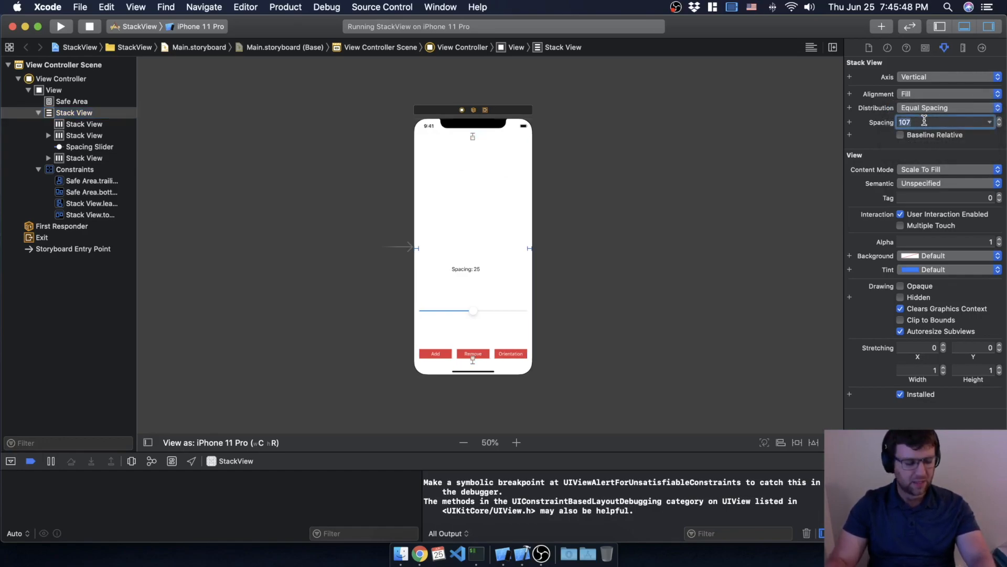
{"action": "type", "text": "16"}
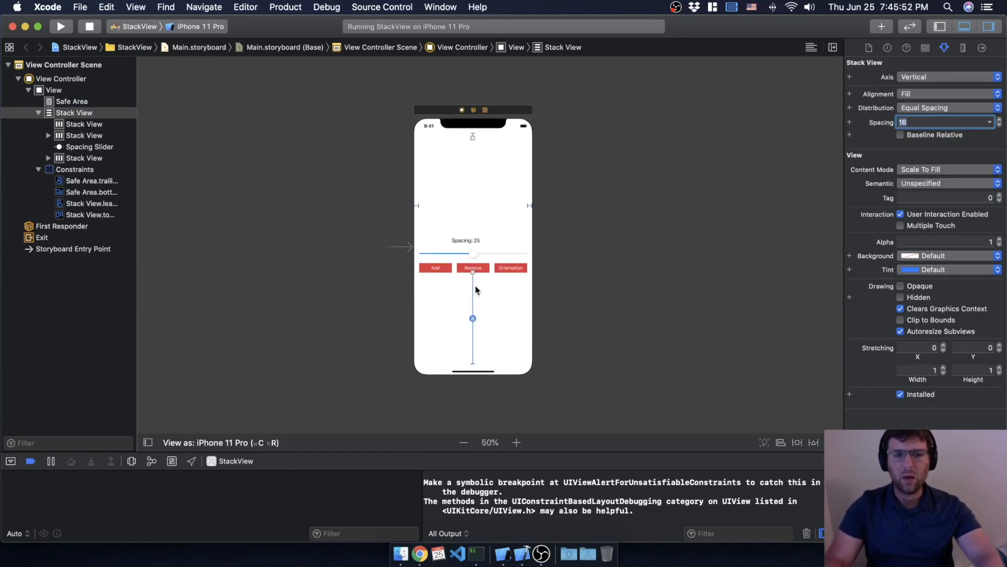
{"action": "mouse_move", "coordinate": [475, 350]}
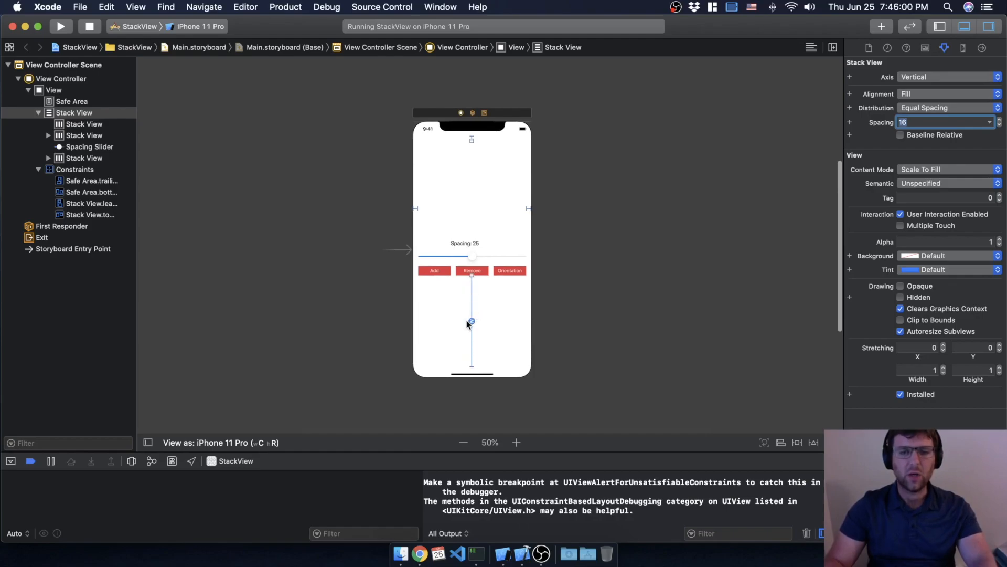
{"action": "mouse_move", "coordinate": [475, 189]}
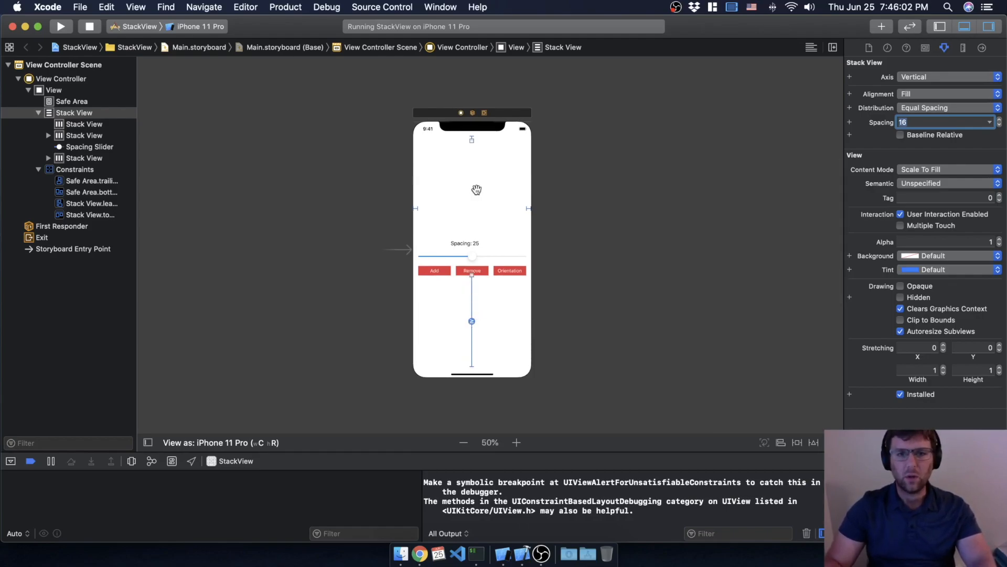
{"action": "left_click", "coordinate": [84, 124]}
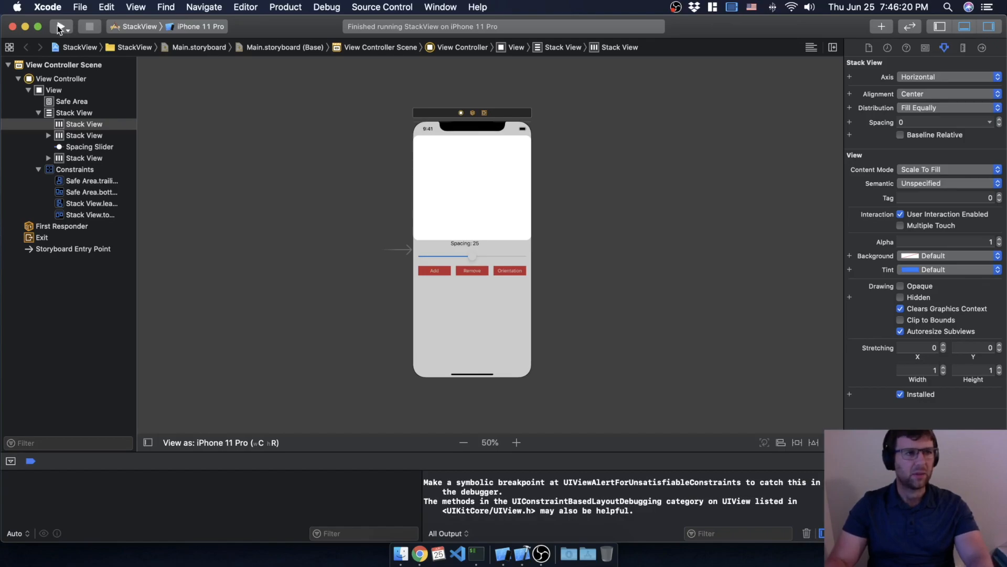
Rerun the app and add five more labels, growing the stack to about thirteen.
{"action": "left_click", "coordinate": [60, 27]}
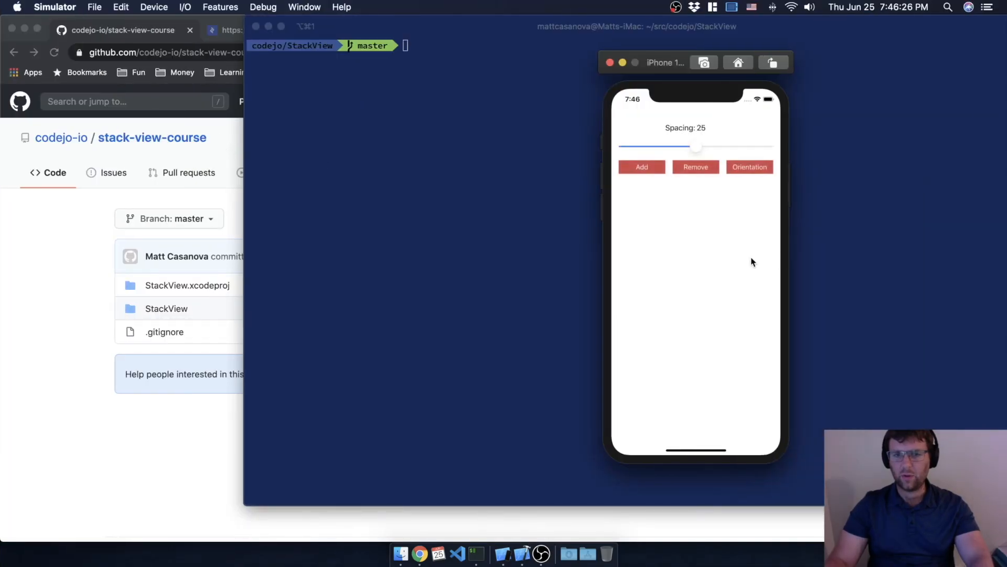
{"action": "left_click", "coordinate": [641, 166]}
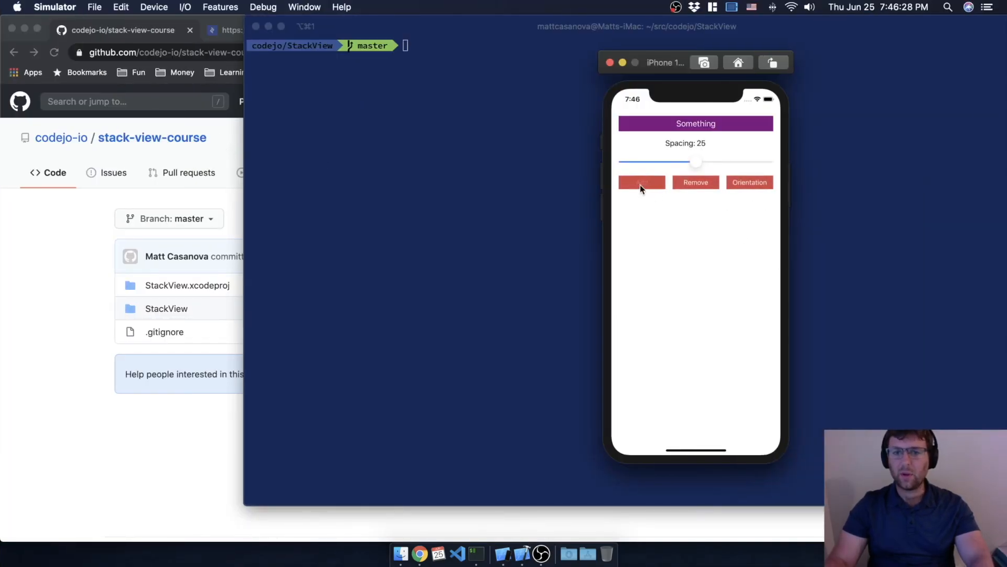
{"action": "left_click", "coordinate": [641, 182]}
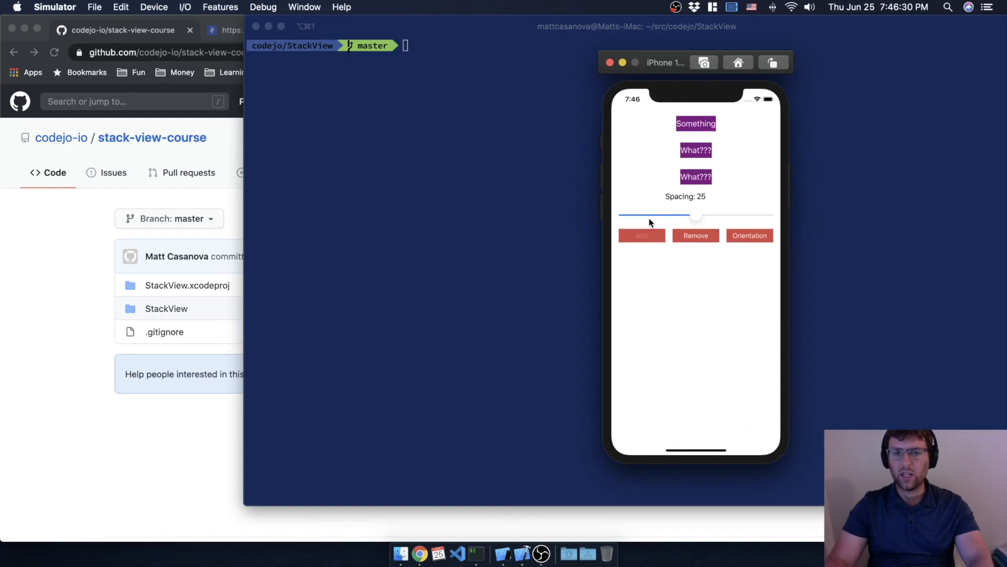
{"action": "left_click", "coordinate": [641, 235]}
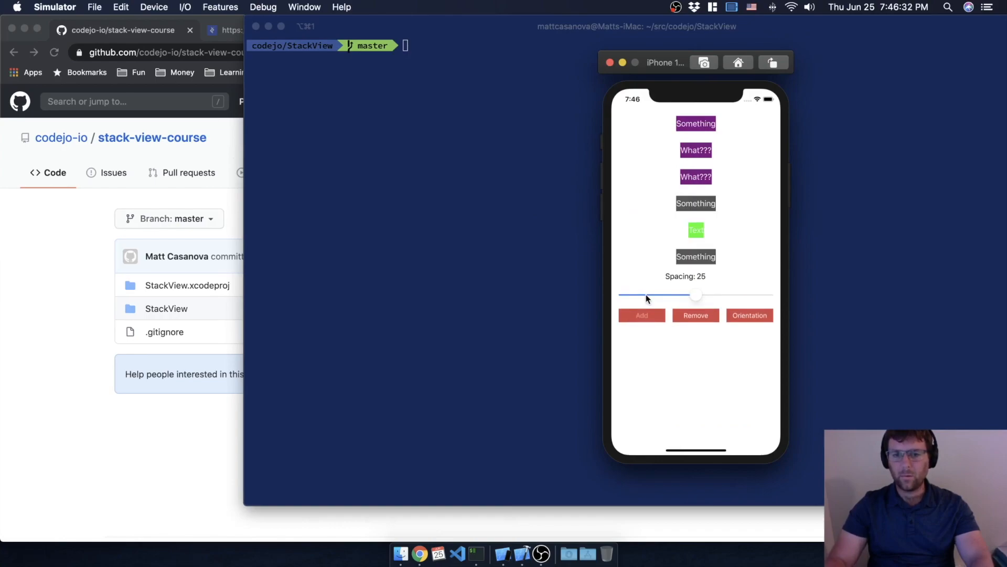
{"action": "left_click", "coordinate": [641, 315]}
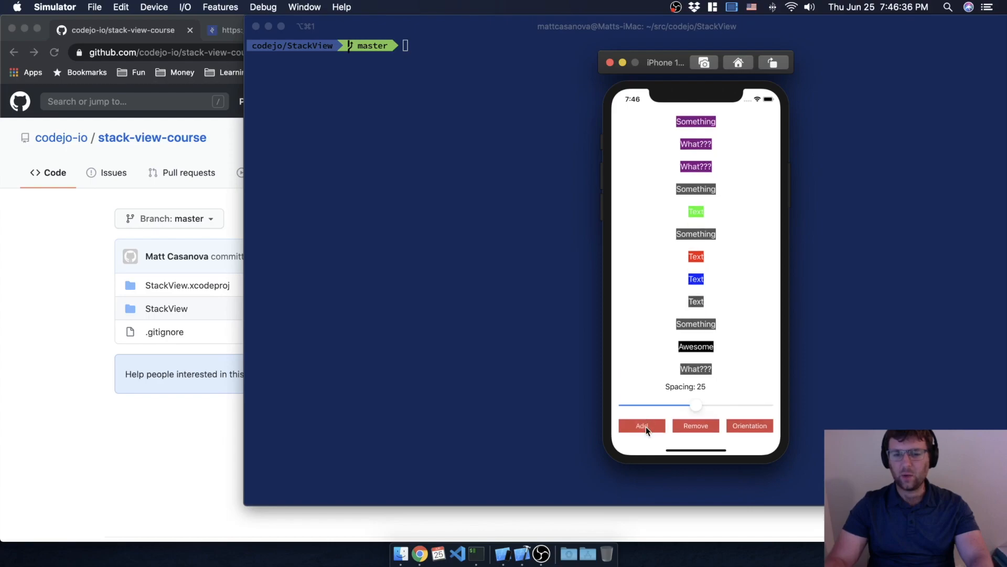
{"action": "left_click", "coordinate": [641, 425]}
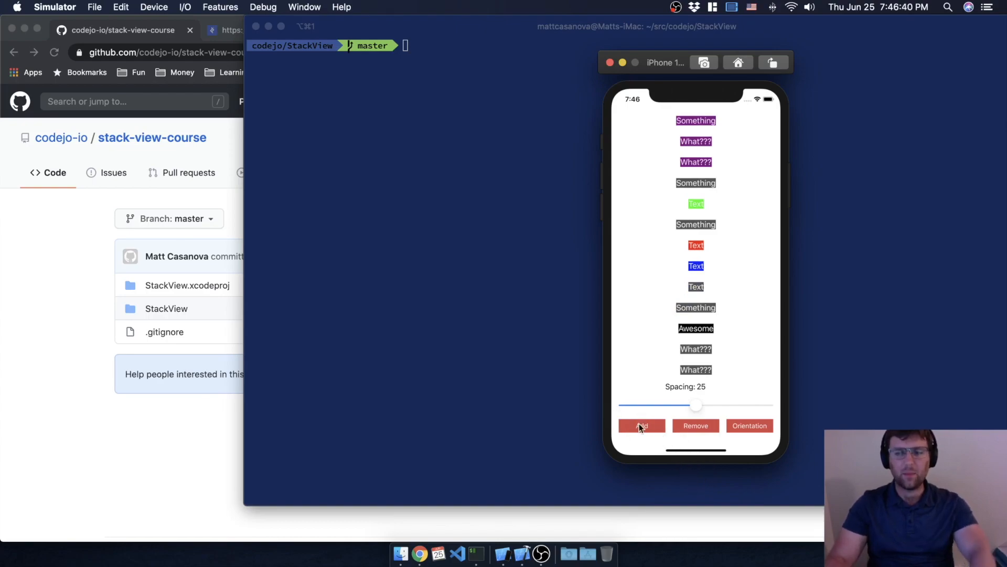
Slide the stack spacing to 0, then 7, and settle it at 3.
{"action": "left_click_drag", "start_coordinate": [696, 404], "coordinate": [620, 378]}
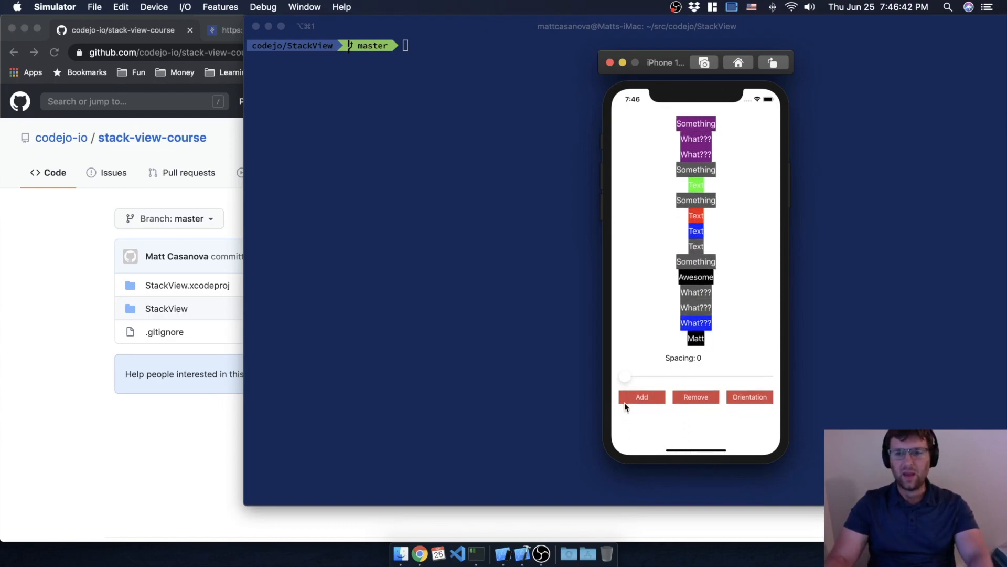
{"action": "left_click_drag", "start_coordinate": [621, 376], "coordinate": [645, 404]}
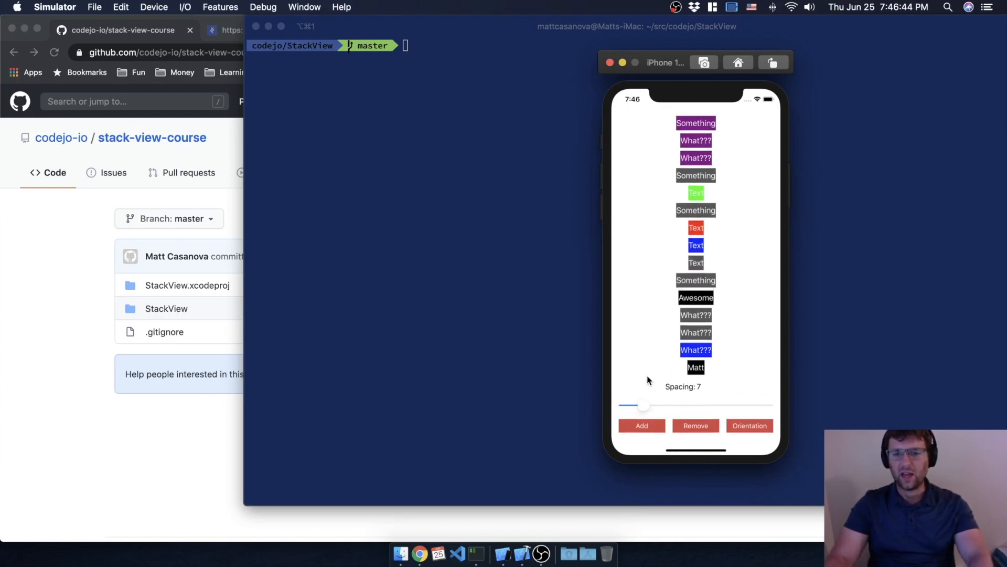
{"action": "left_click_drag", "start_coordinate": [645, 405], "coordinate": [633, 398]}
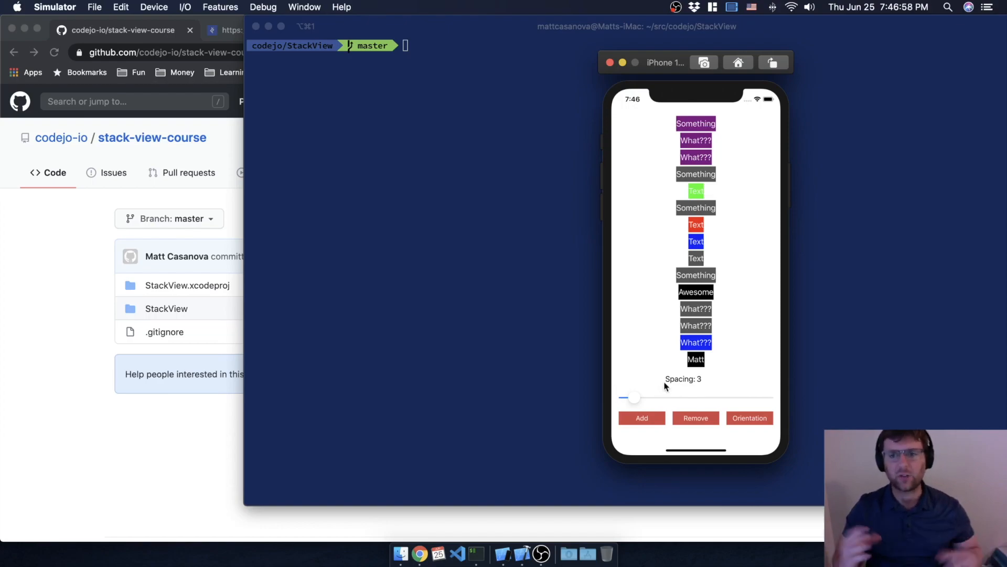
{"action": "mouse_move", "coordinate": [687, 397]}
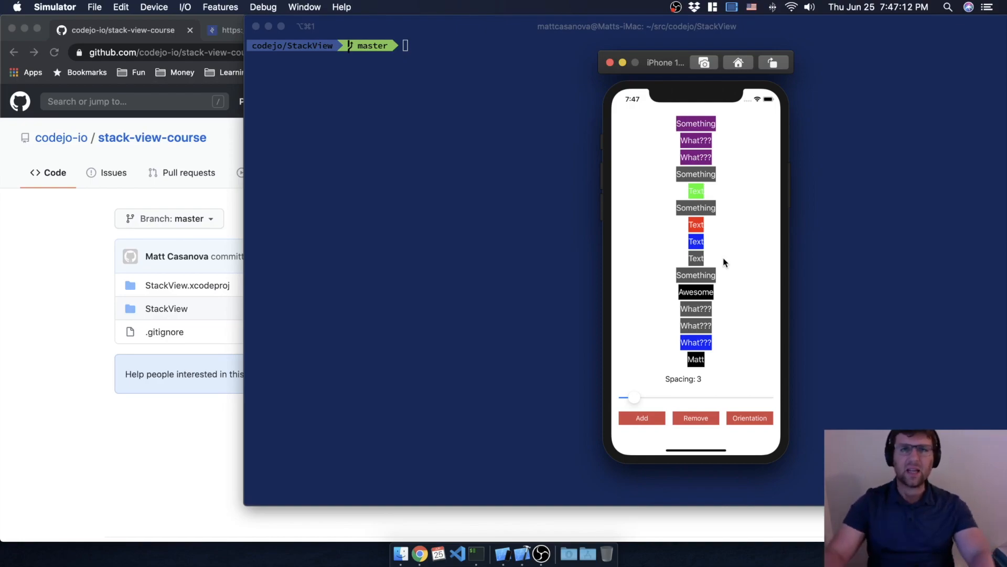
{"action": "mouse_move", "coordinate": [659, 383]}
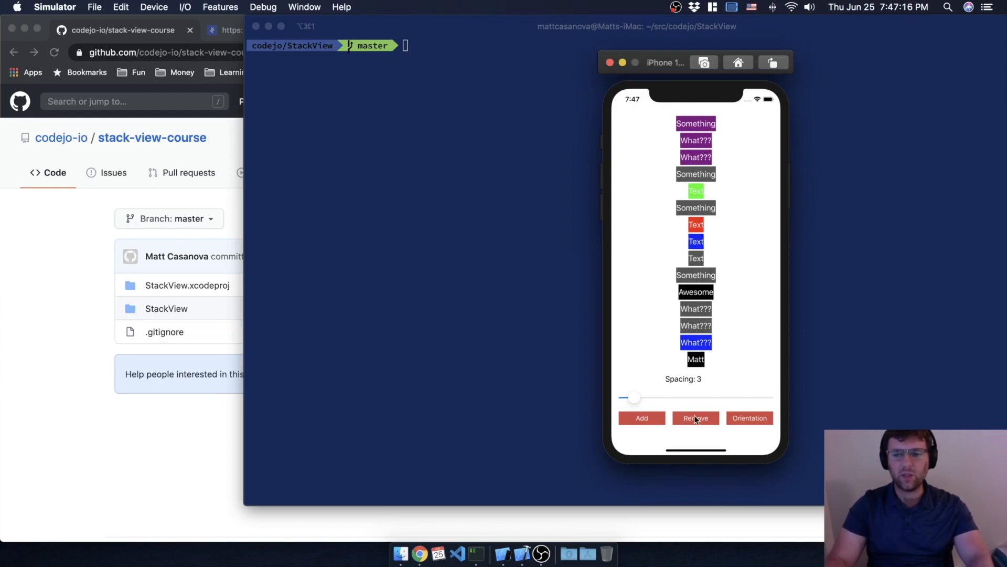
Add two labels, widen the stack spacing to 8, then reduce it to 2.
{"action": "left_click", "coordinate": [641, 418]}
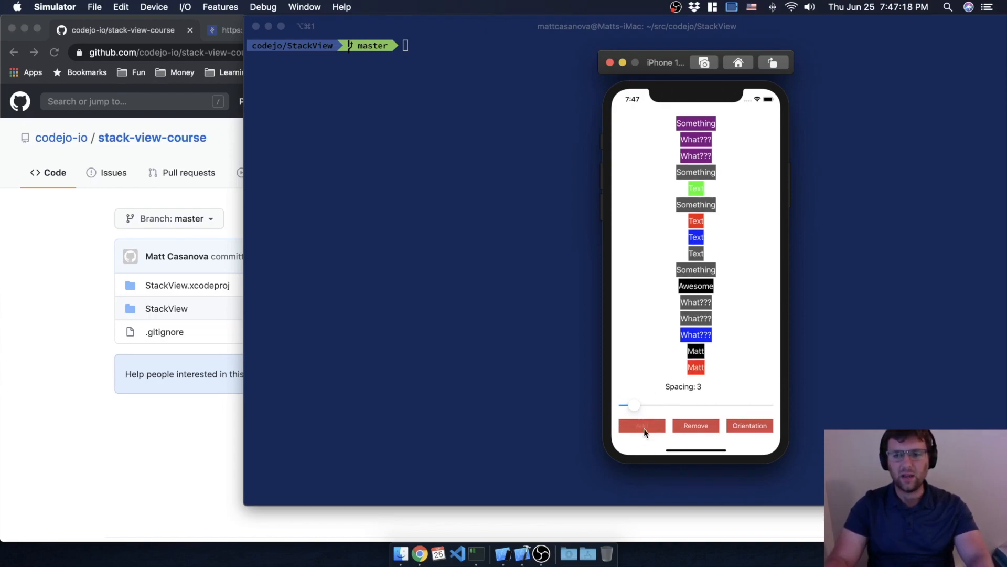
{"action": "left_click", "coordinate": [641, 426]}
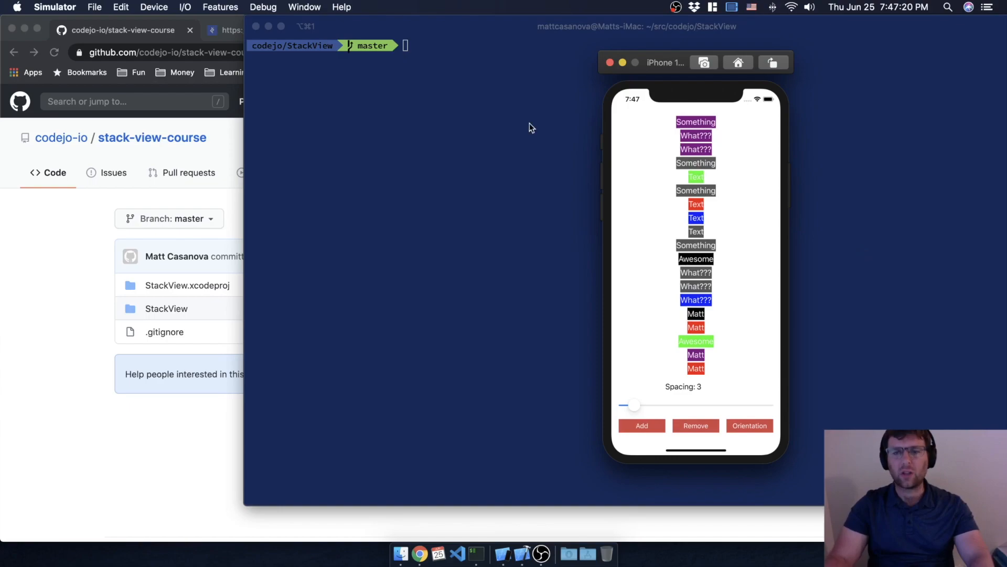
{"action": "left_click_drag", "start_coordinate": [636, 405], "coordinate": [715, 406]}
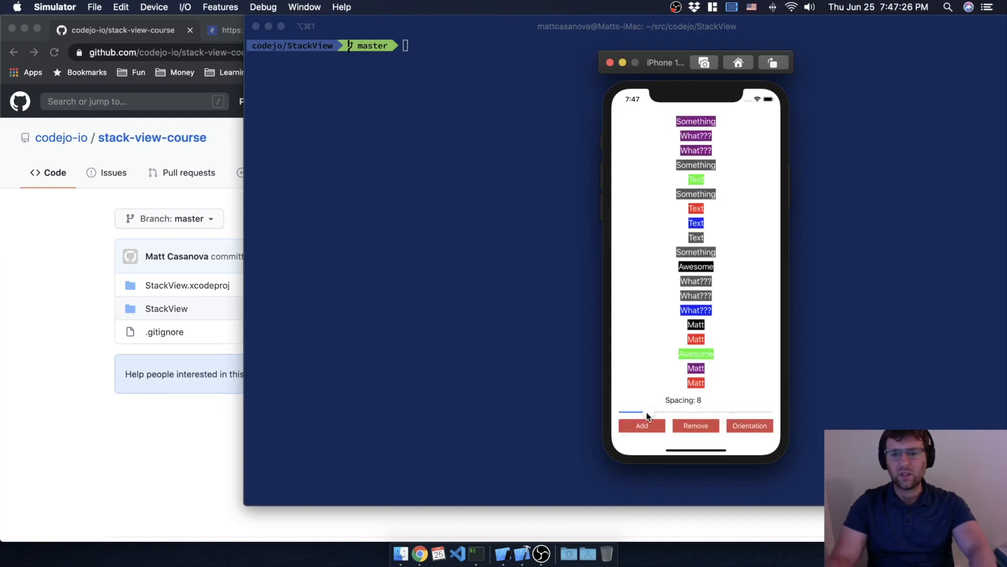
{"action": "left_click_drag", "start_coordinate": [642, 412], "coordinate": [622, 411]}
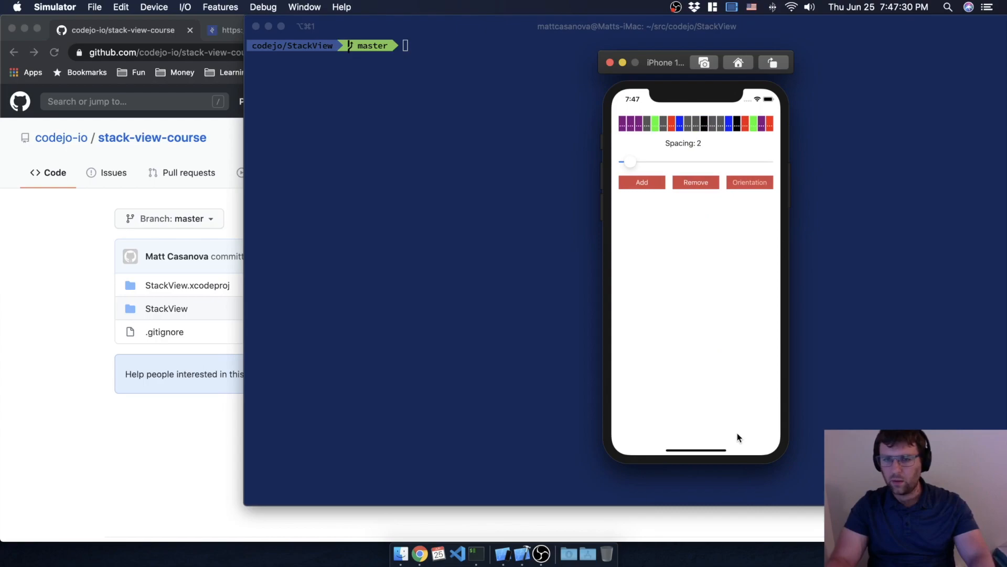
Switch the stack back to vertical and add four more labels until they overlap.
{"action": "left_click", "coordinate": [641, 182]}
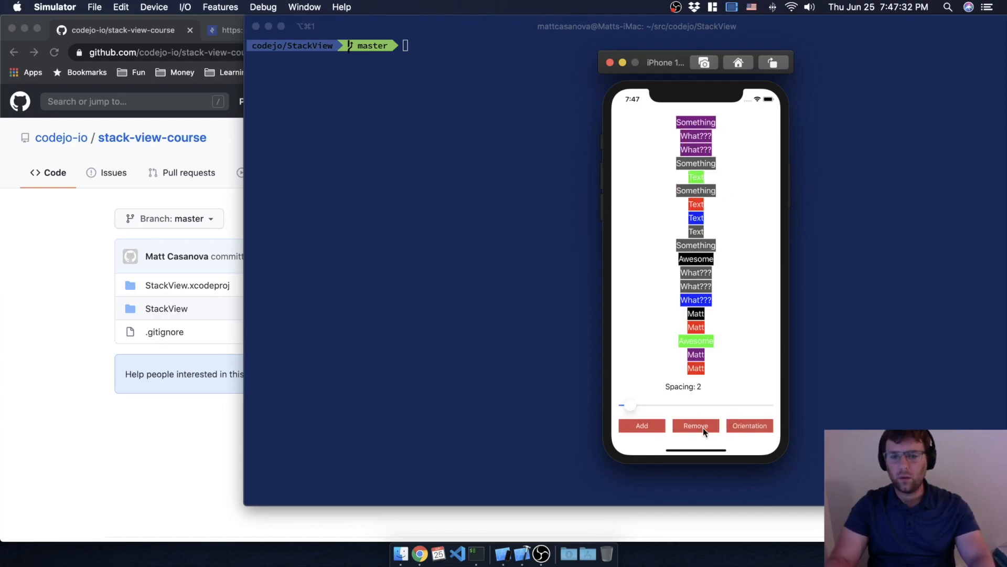
{"action": "left_click", "coordinate": [641, 425]}
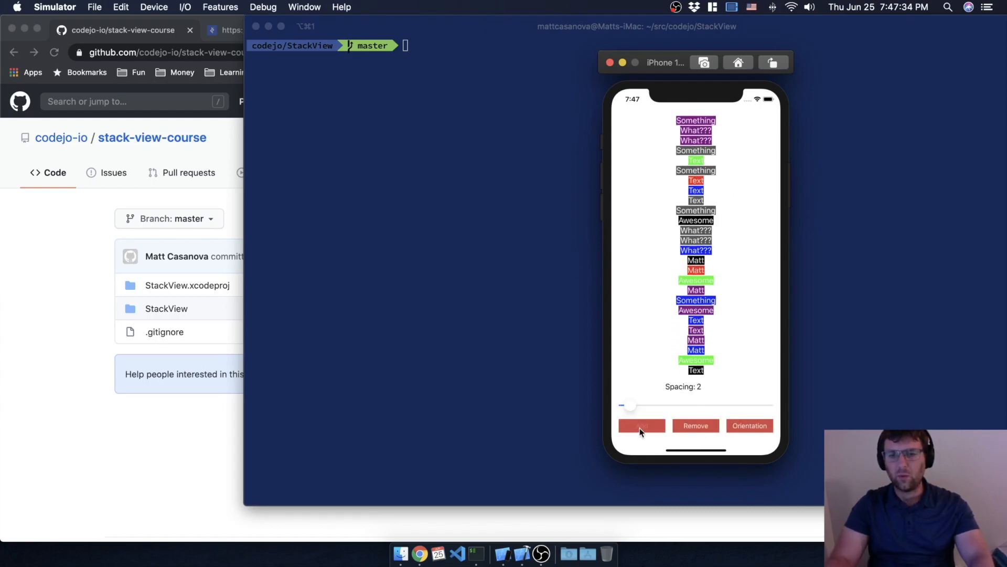
{"action": "left_click", "coordinate": [641, 425]}
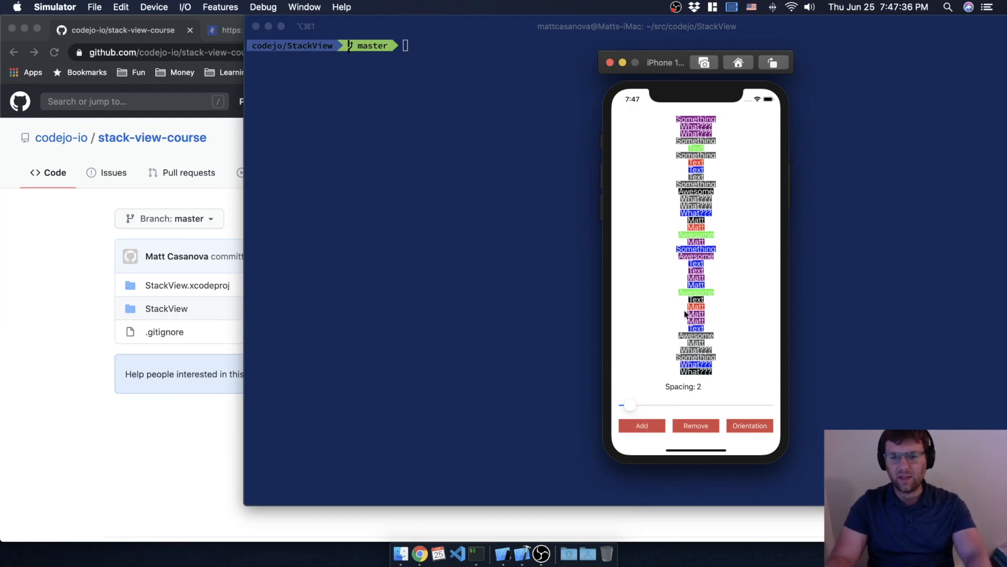
{"action": "left_click", "coordinate": [641, 425]}
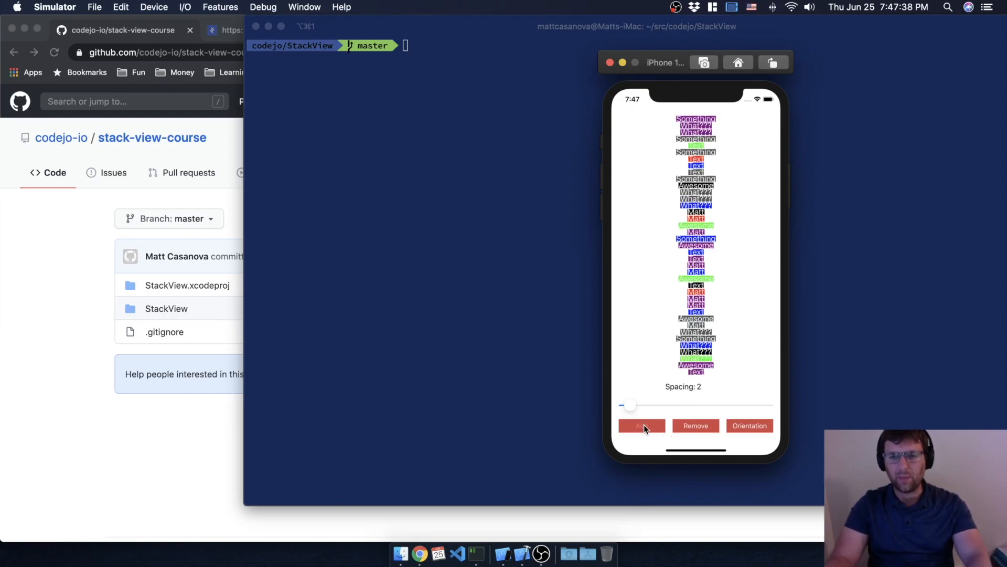
{"action": "left_click", "coordinate": [641, 425]}
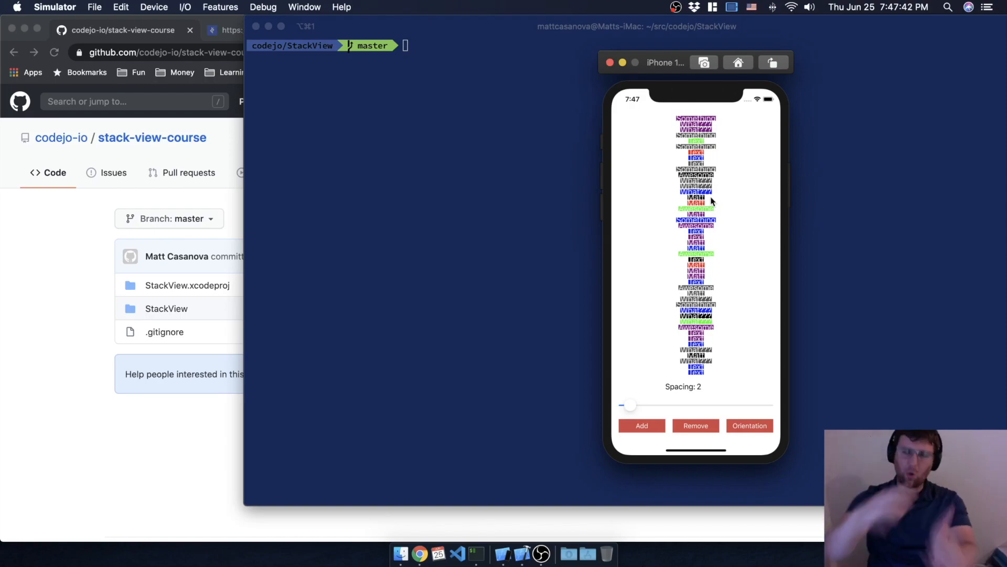
{"action": "mouse_move", "coordinate": [715, 140]}
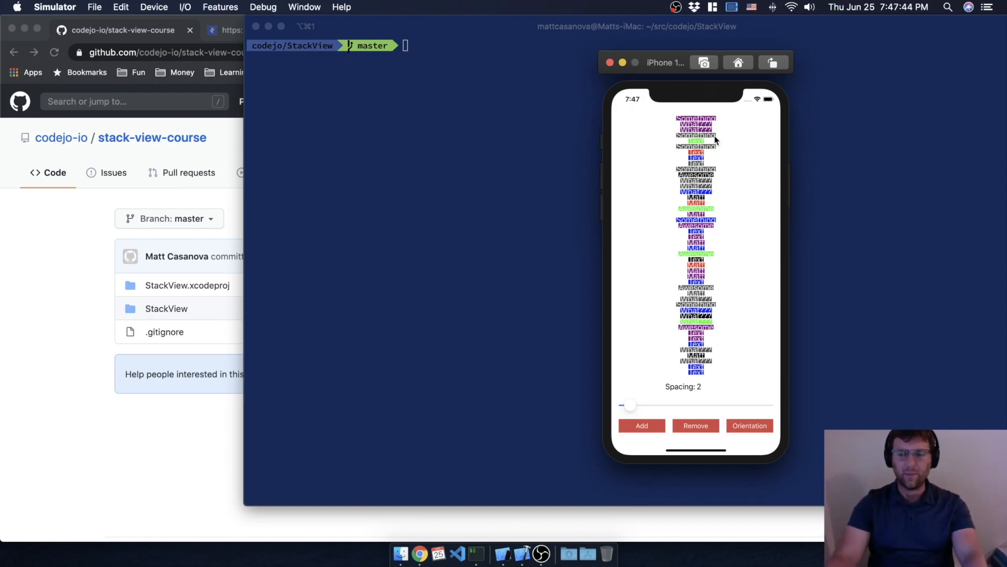
{"action": "mouse_move", "coordinate": [776, 186]}
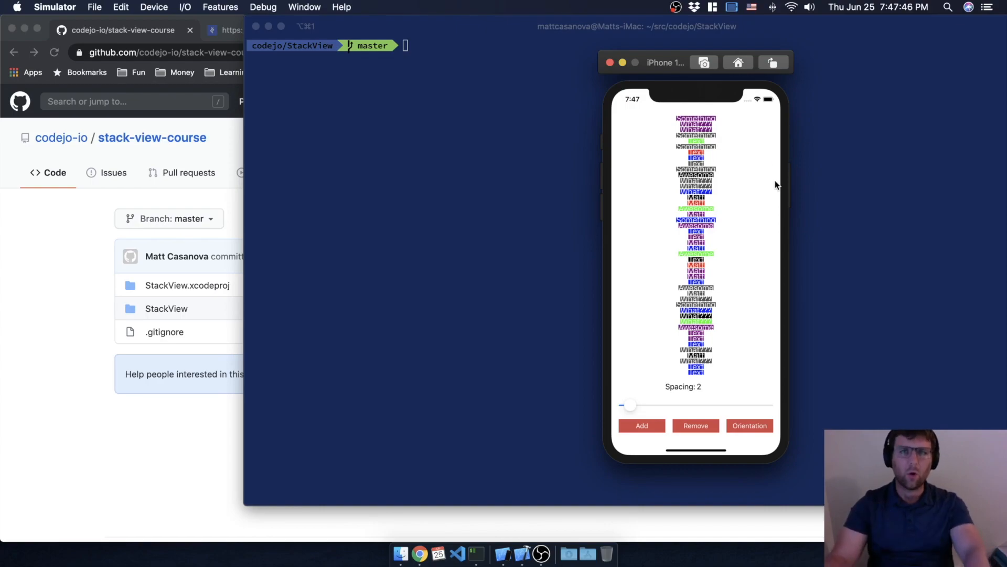
{"action": "mouse_move", "coordinate": [668, 456]}
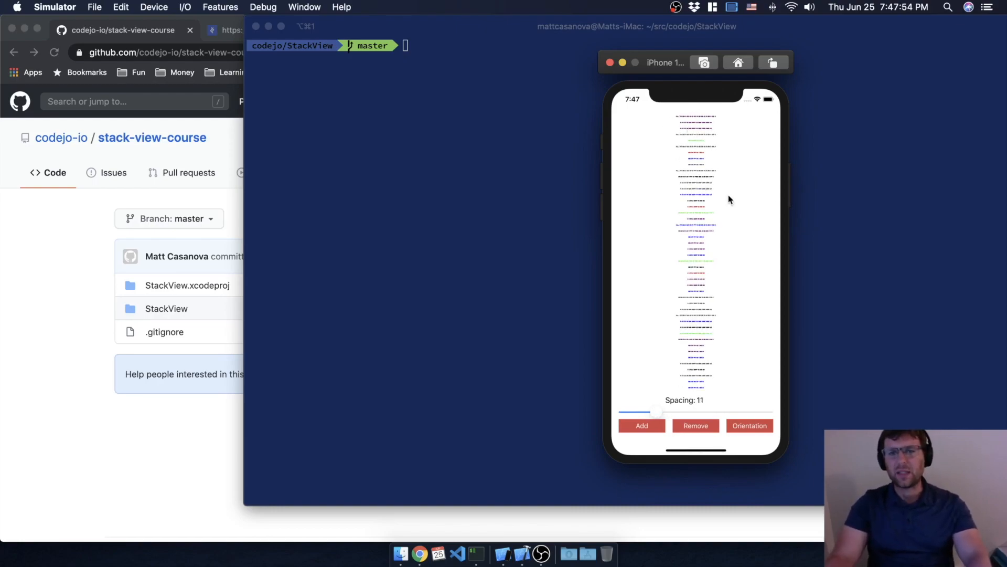
Lower the stack spacing stepwise from 10 to 0, then remove a label.
{"action": "left_click_drag", "start_coordinate": [658, 411], "coordinate": [642, 412]}
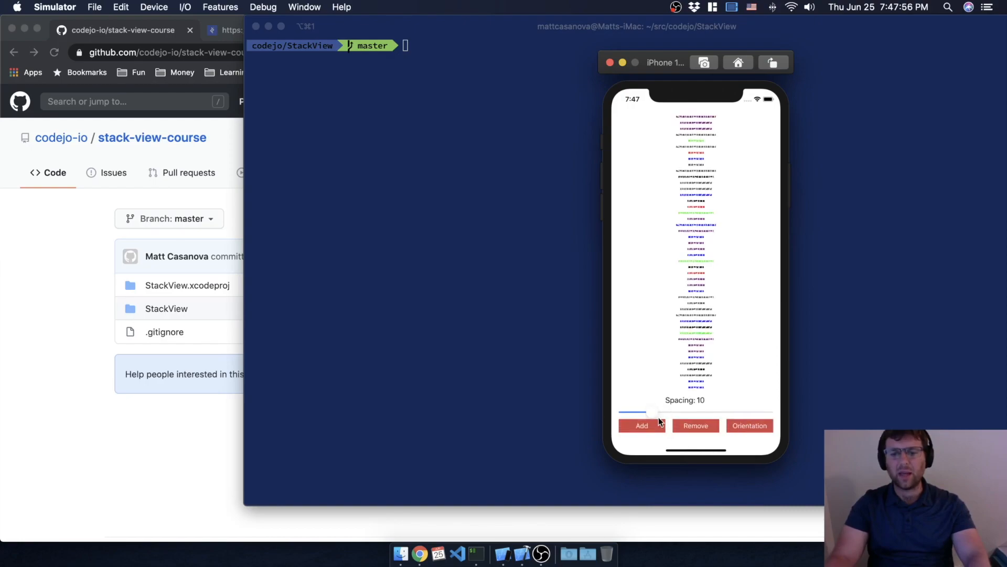
{"action": "left_click_drag", "start_coordinate": [649, 411], "coordinate": [624, 412]}
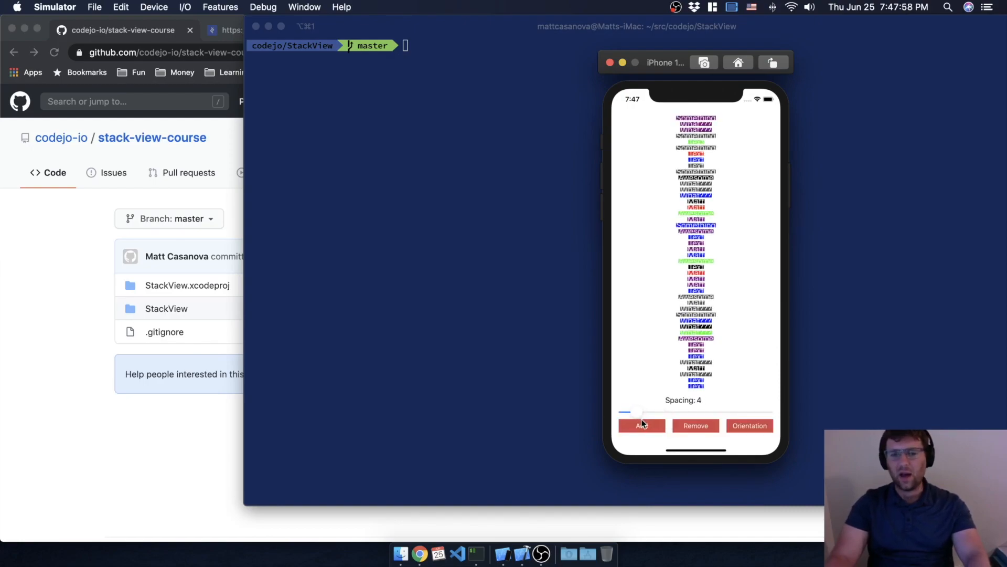
{"action": "left_click_drag", "start_coordinate": [627, 412], "coordinate": [621, 412]}
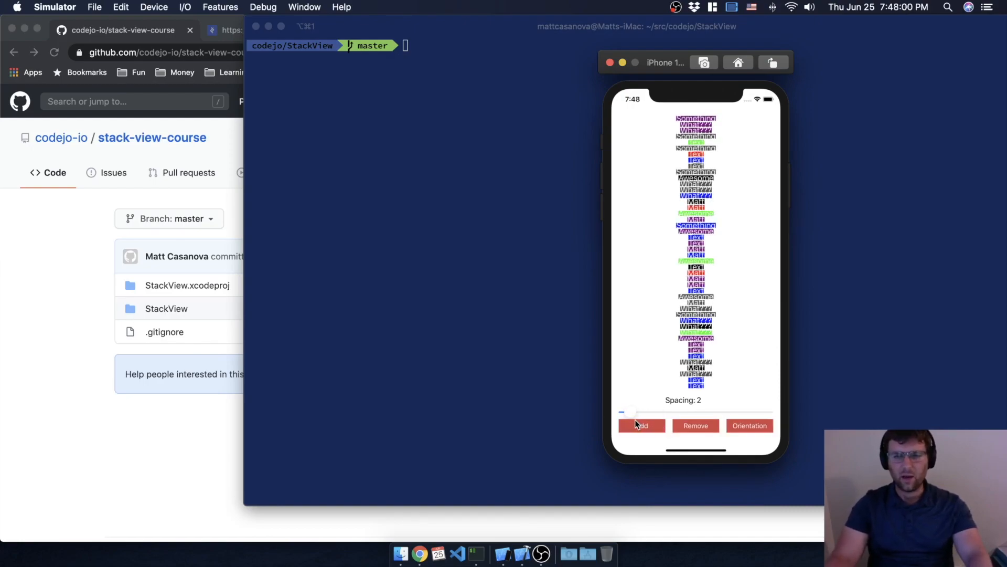
{"action": "left_click_drag", "start_coordinate": [636, 413], "coordinate": [622, 404]}
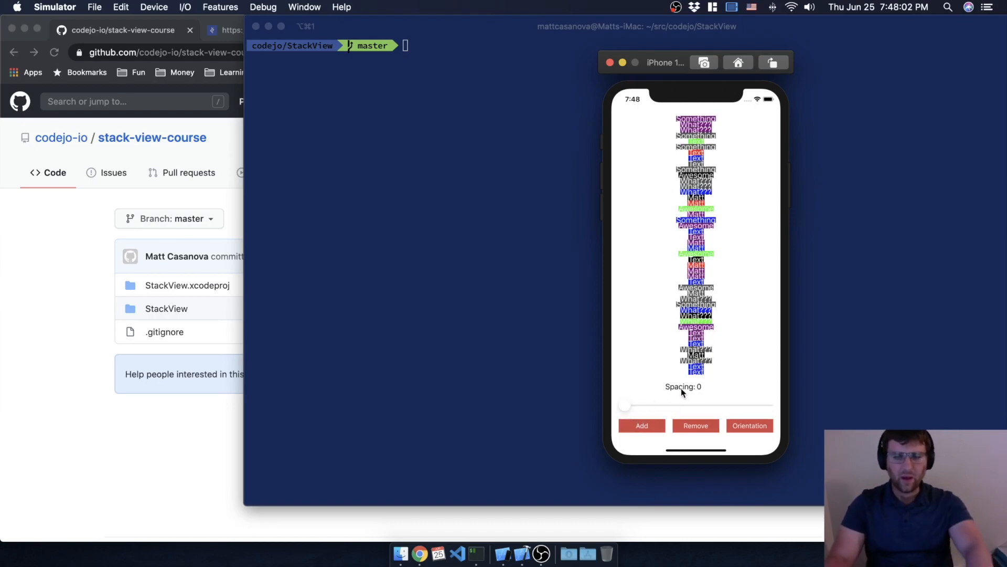
{"action": "mouse_move", "coordinate": [713, 416]}
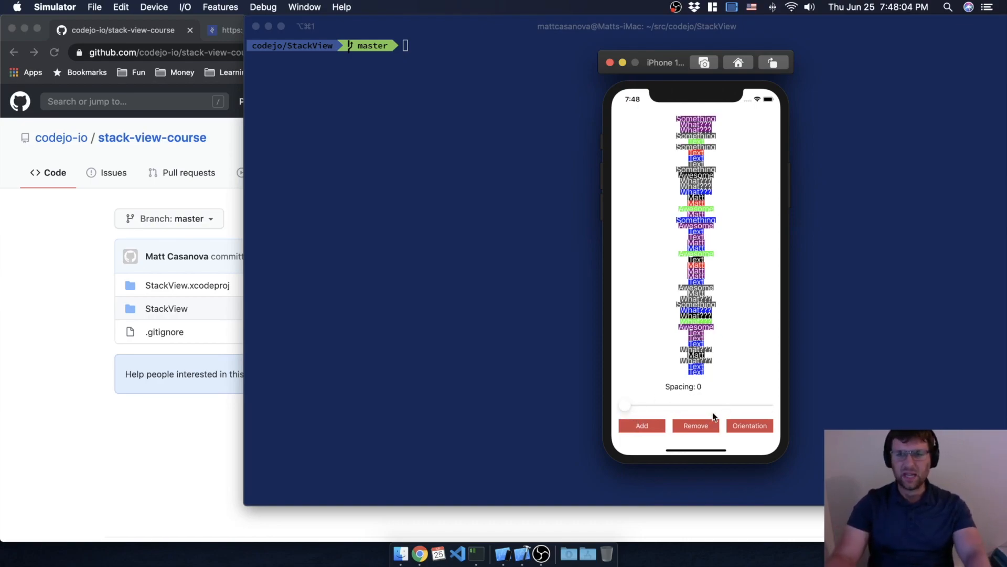
{"action": "left_click", "coordinate": [641, 426]}
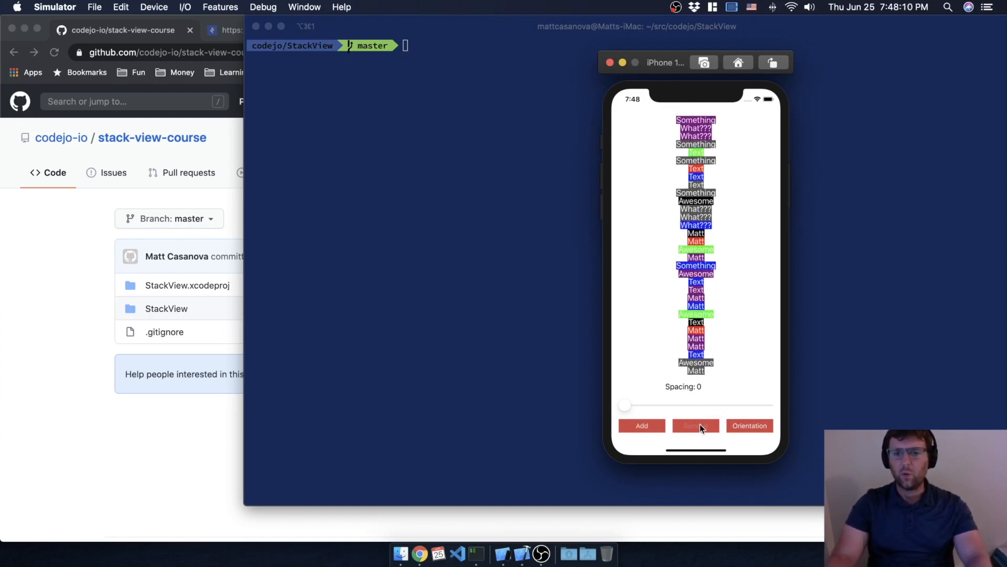
Remove three more labels so eight remain at spacing 0.
{"action": "left_click", "coordinate": [695, 426]}
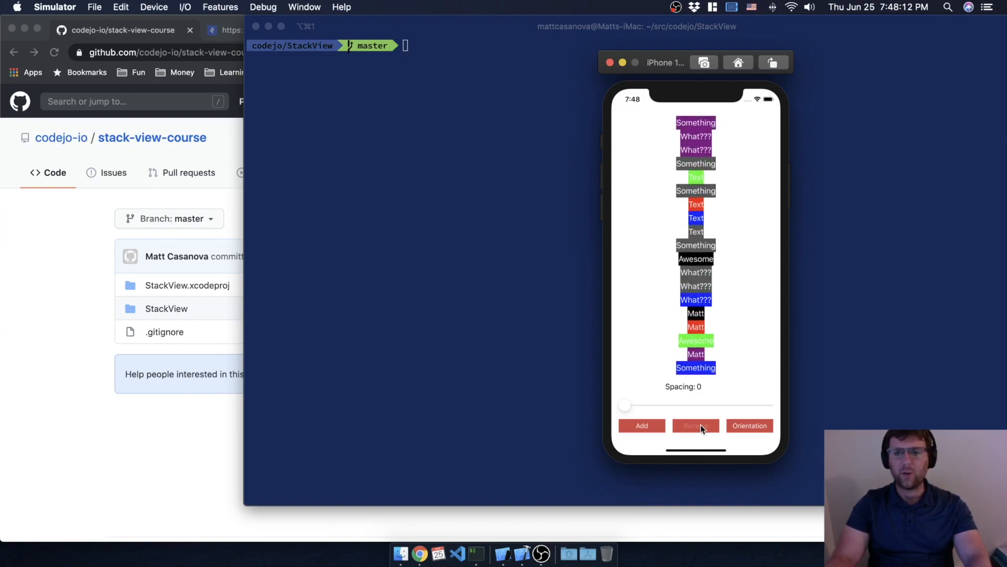
{"action": "left_click", "coordinate": [695, 426]}
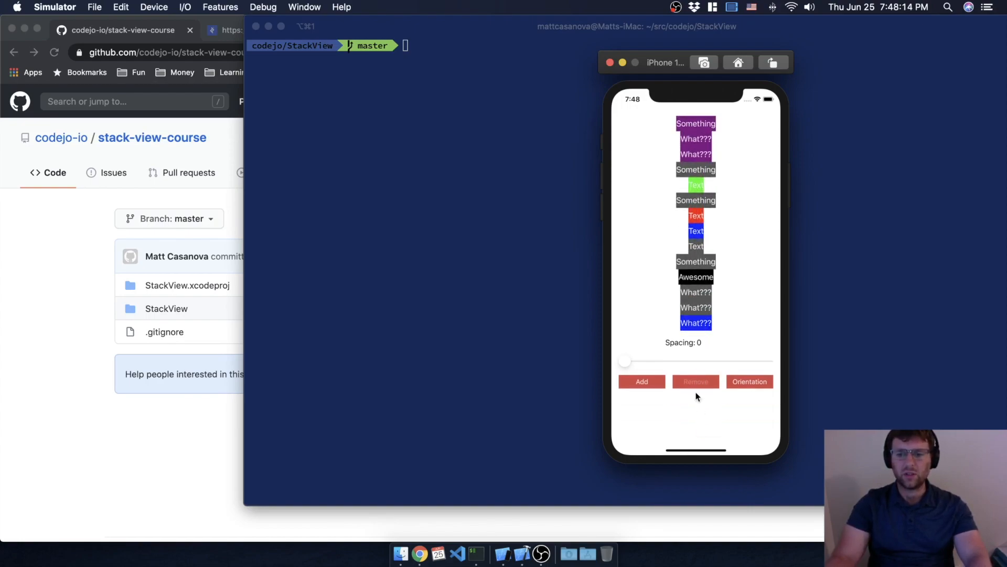
{"action": "left_click", "coordinate": [695, 380]}
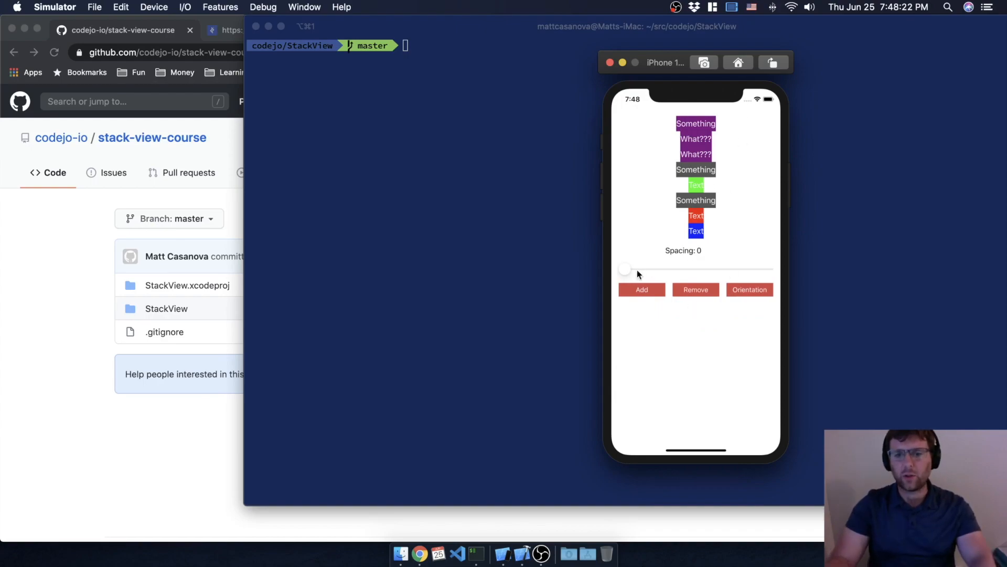
Widen the label spacing, settle it at 9, and add another label.
{"action": "left_click_drag", "start_coordinate": [623, 268], "coordinate": [662, 309]}
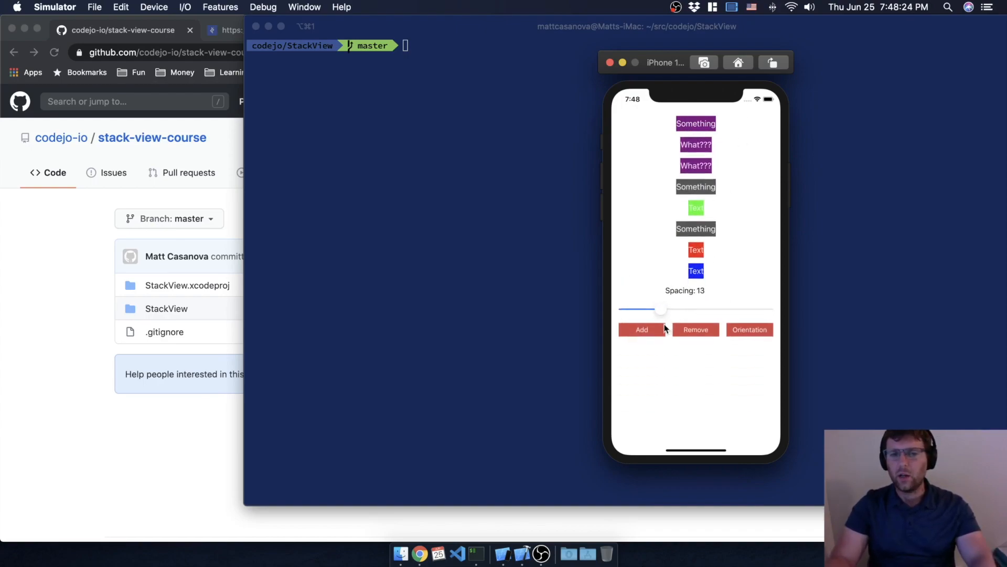
{"action": "left_click_drag", "start_coordinate": [661, 309], "coordinate": [656, 307]}
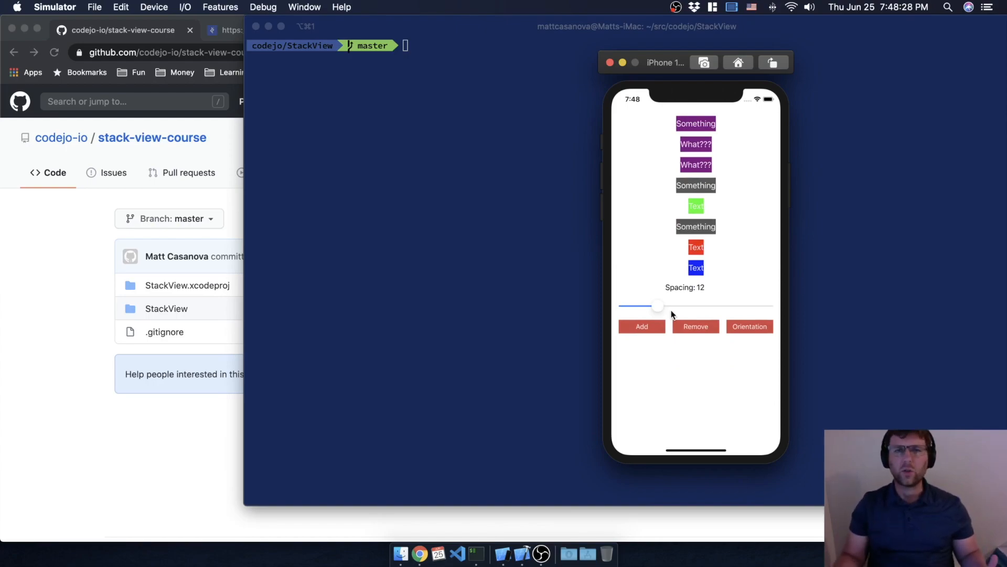
{"action": "mouse_move", "coordinate": [686, 290]}
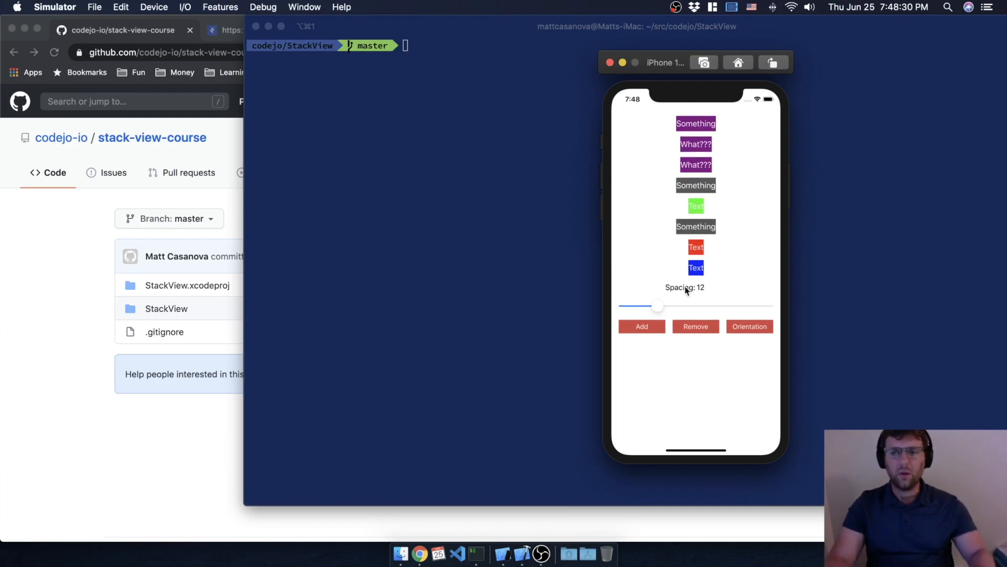
{"action": "left_click_drag", "start_coordinate": [657, 306], "coordinate": [649, 298]}
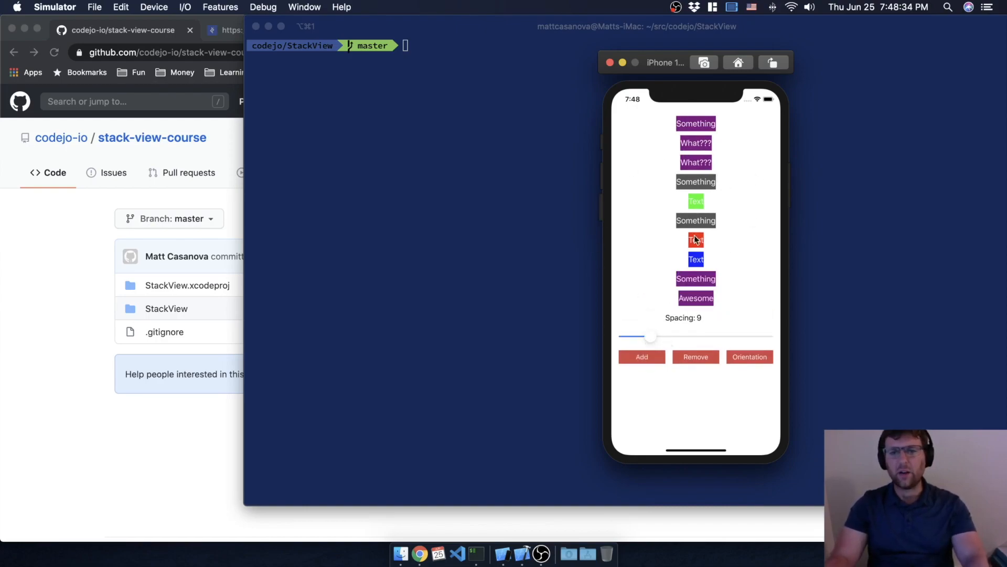
{"action": "left_click", "coordinate": [641, 356]}
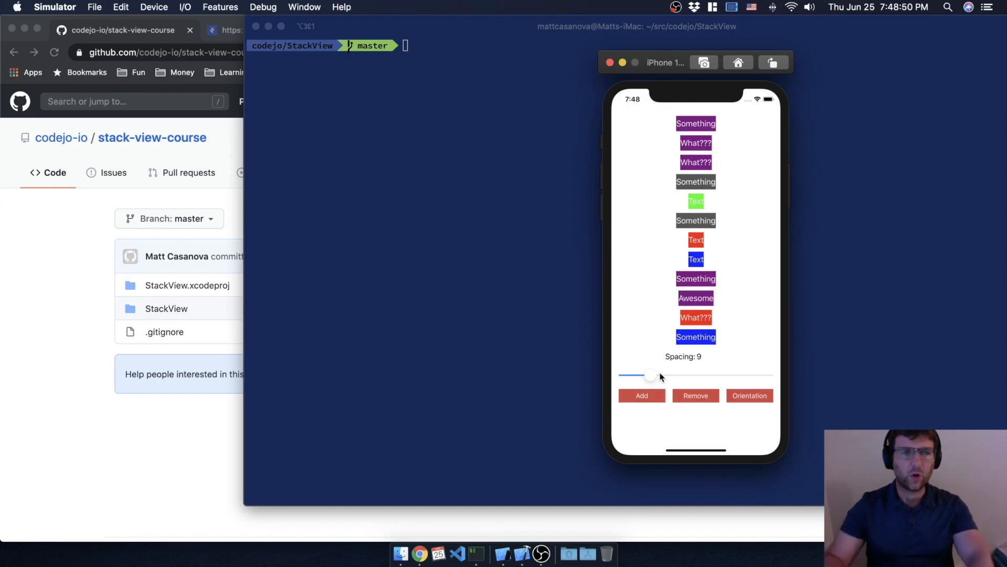
{"action": "mouse_move", "coordinate": [721, 371]}
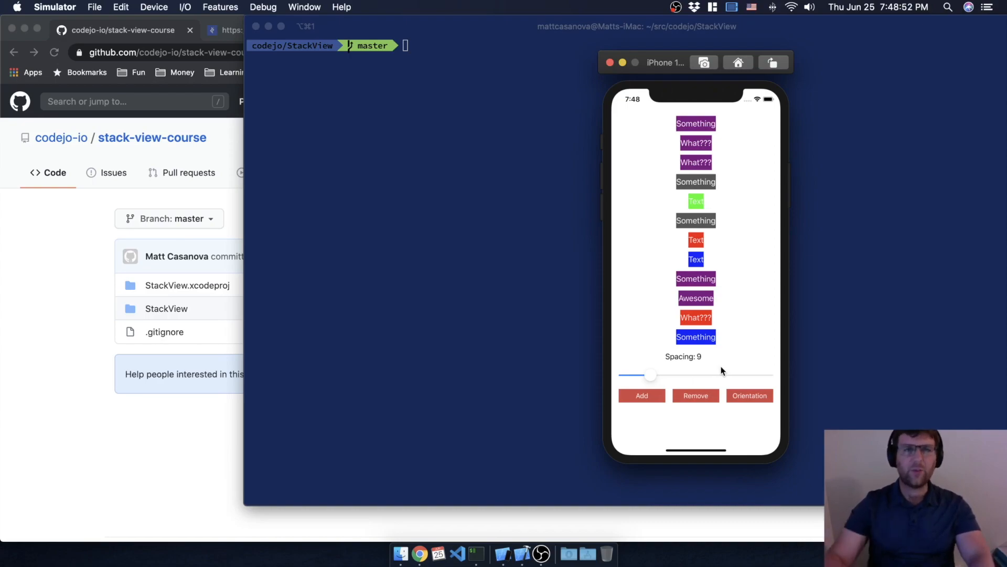
{"action": "mouse_move", "coordinate": [658, 321]}
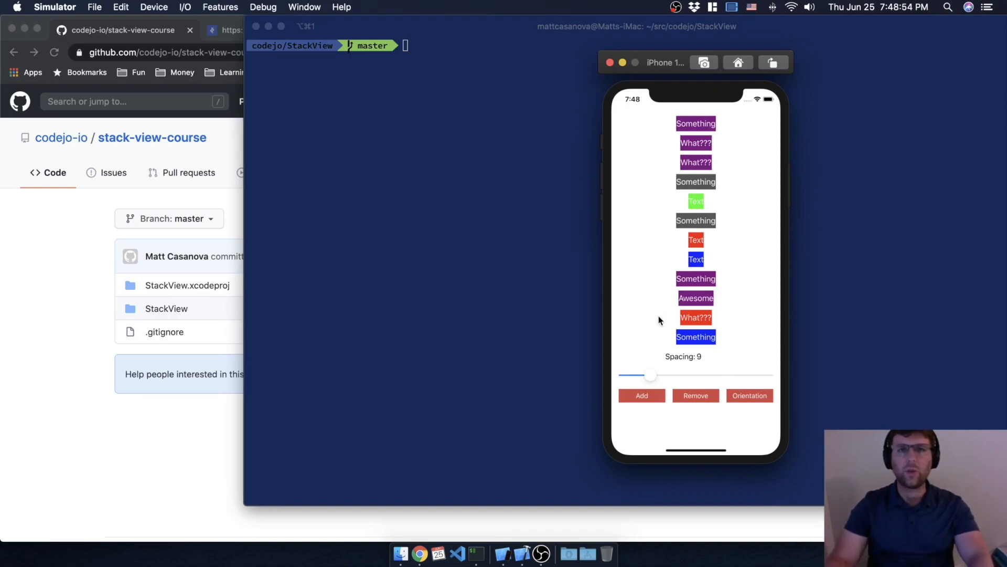
{"action": "mouse_move", "coordinate": [495, 262]}
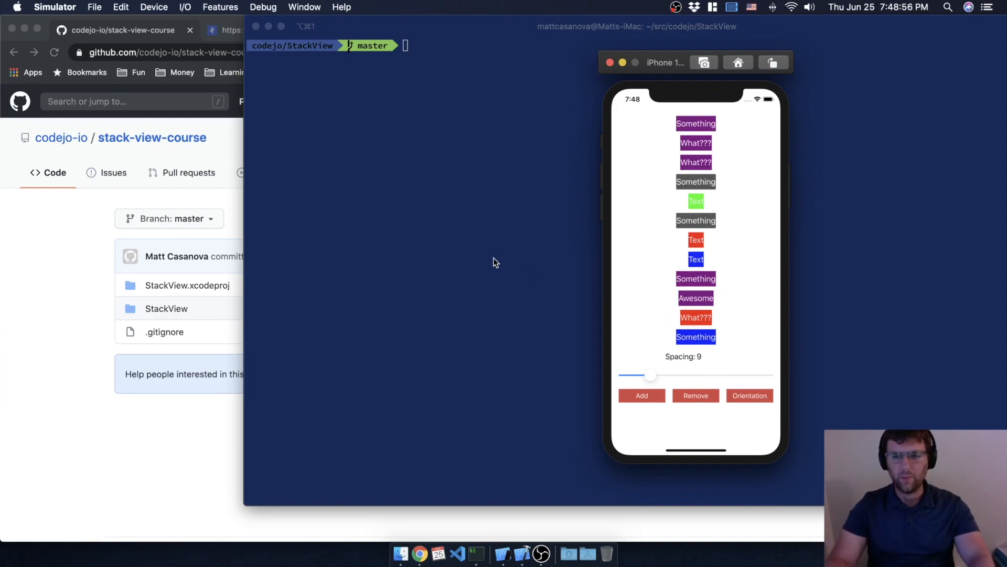
{"action": "mouse_move", "coordinate": [467, 257]}
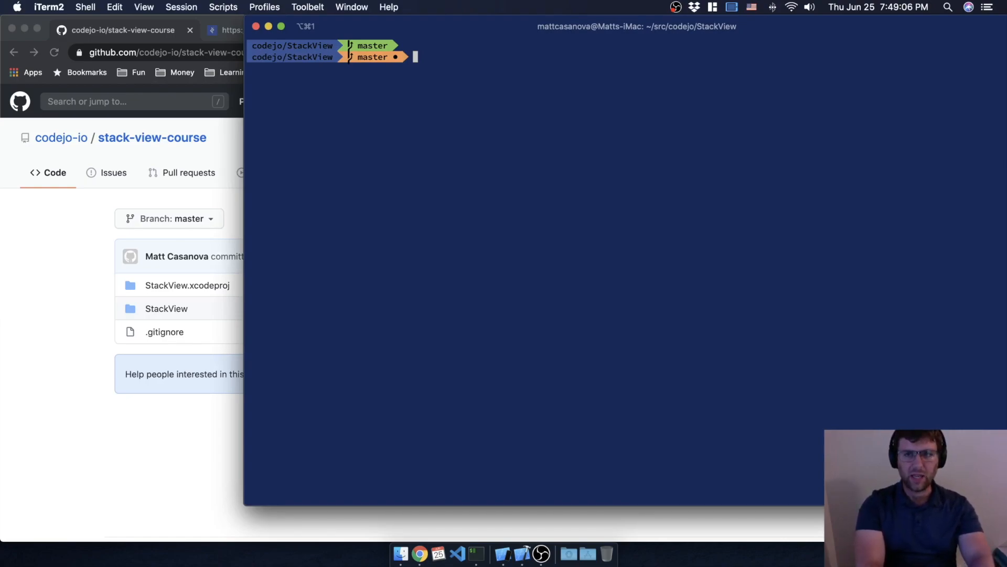
Run git status and stage all changes with git add.
{"action": "type", "text": "gits"}
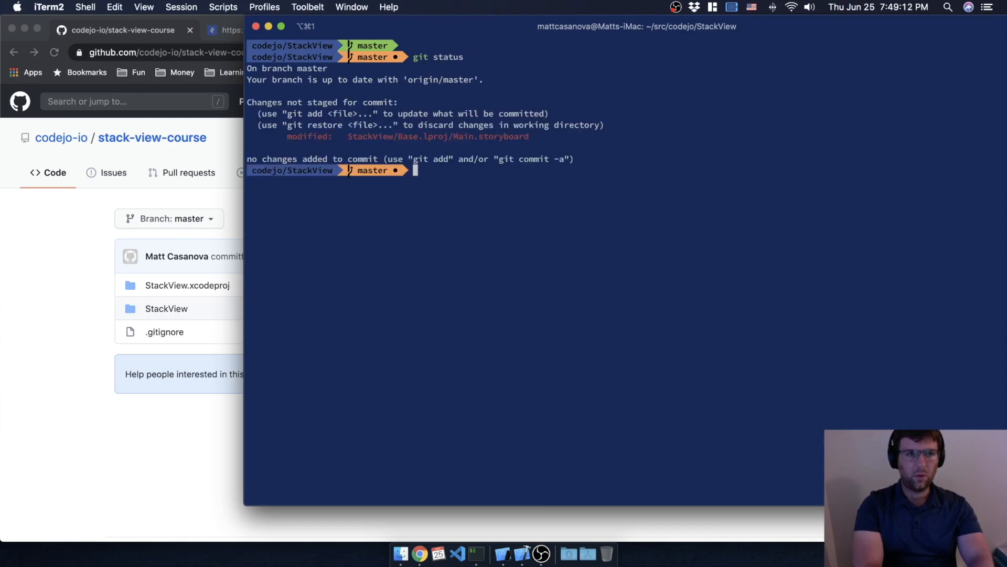
{"action": "type", "text": "git"}
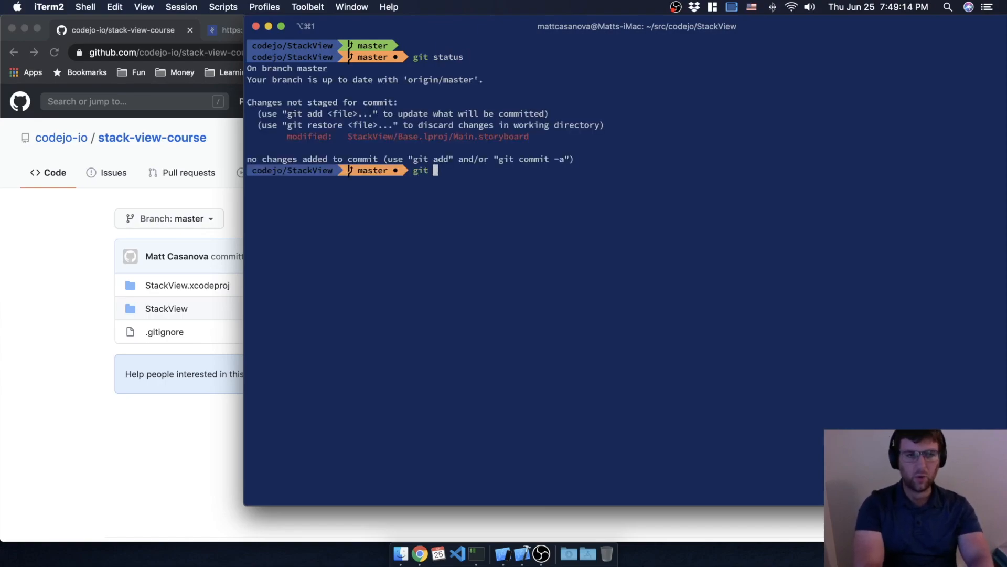
{"action": "type", "text": "add .."}
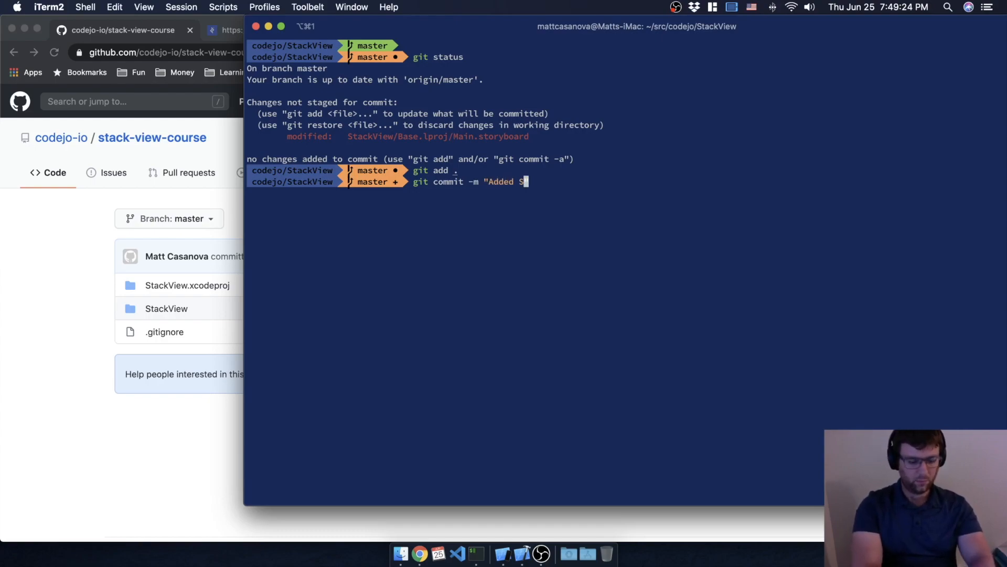
Commit with the message 'Added Dynamically sizing container.'.
{"action": "type", "text": "D"}
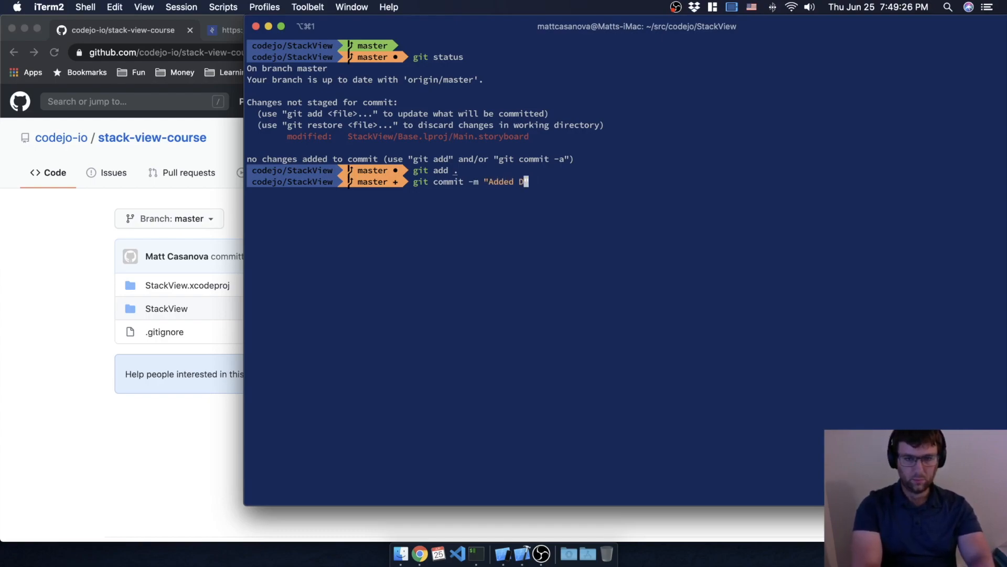
{"action": "type", "text": "ynamically"}
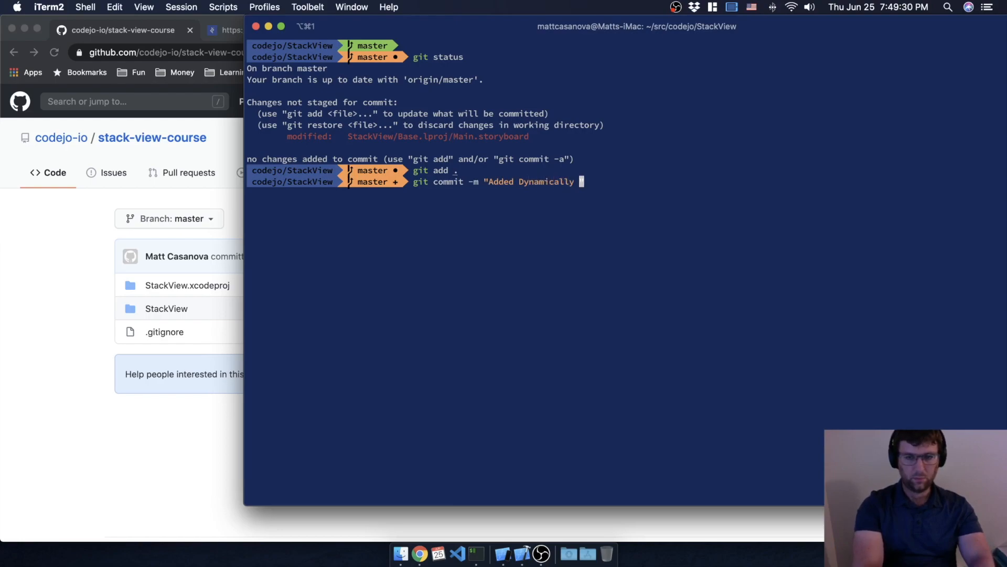
{"action": "type", "text": "sizing"}
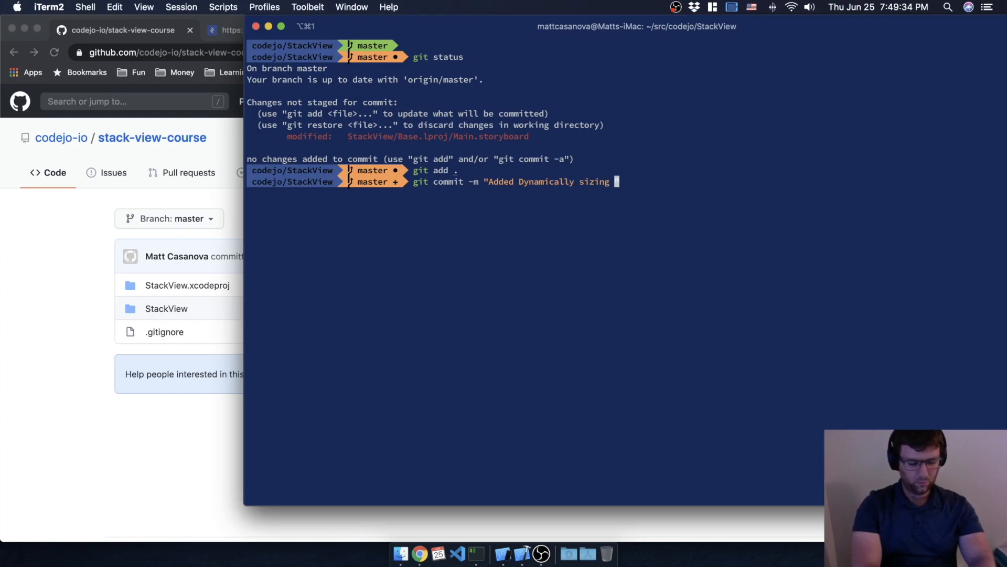
{"action": "key", "text": "enter"}
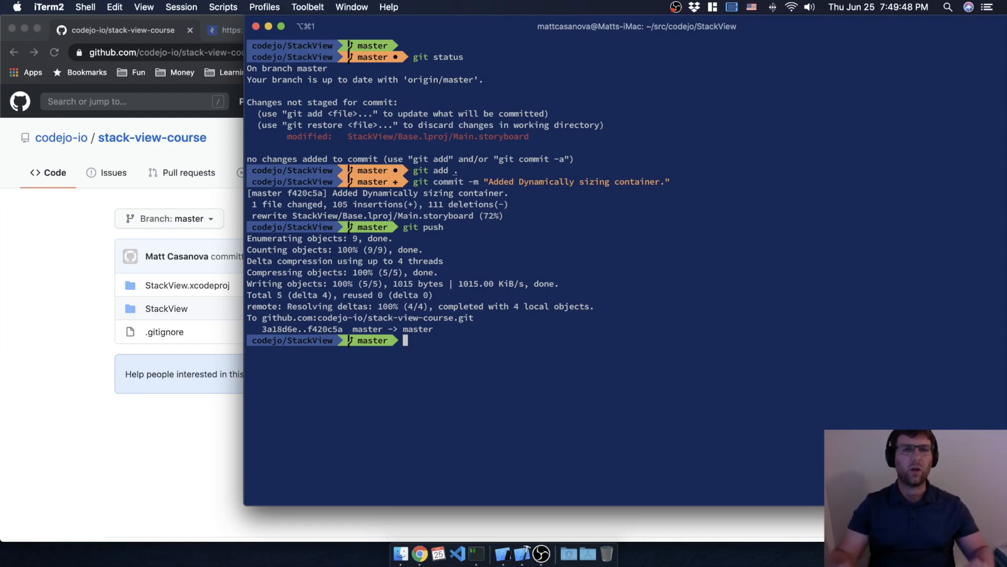
{"action": "mouse_move", "coordinate": [457, 263]}
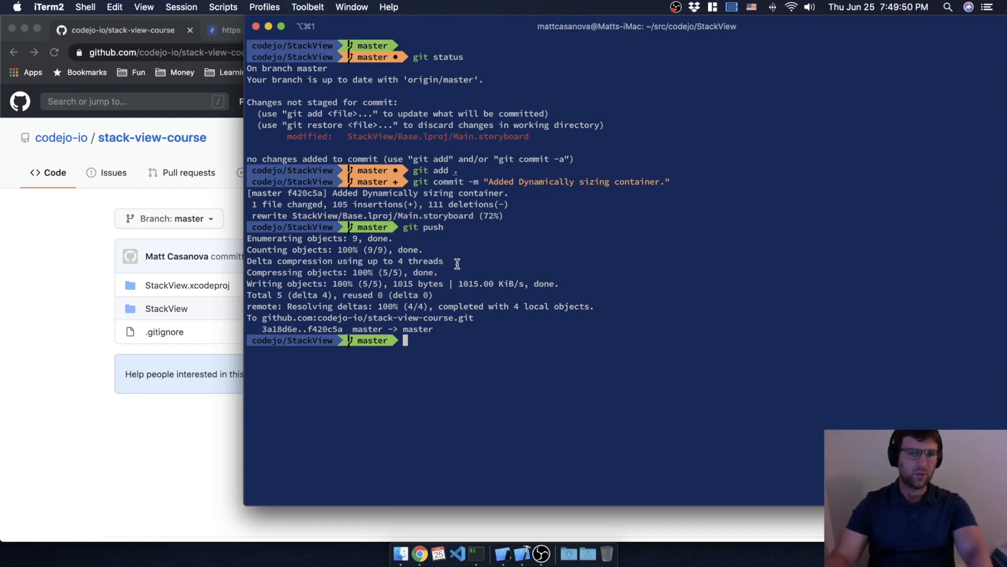